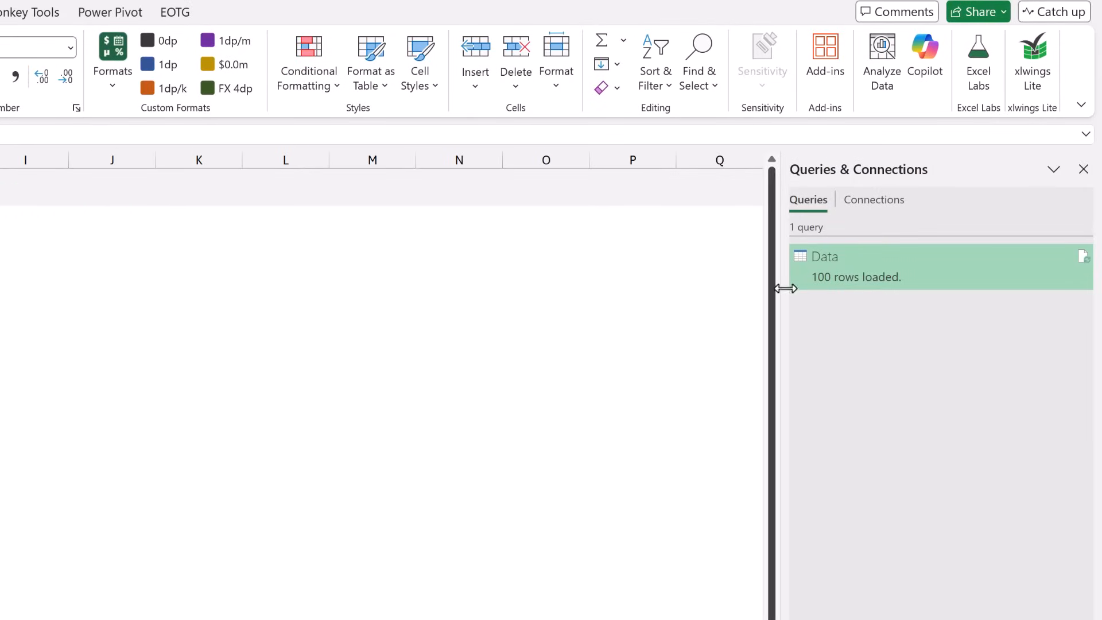
# Step: Uncheck Enable background refresh in the Data query's Properties and confirm
pyautogui.rightClick(824, 266)
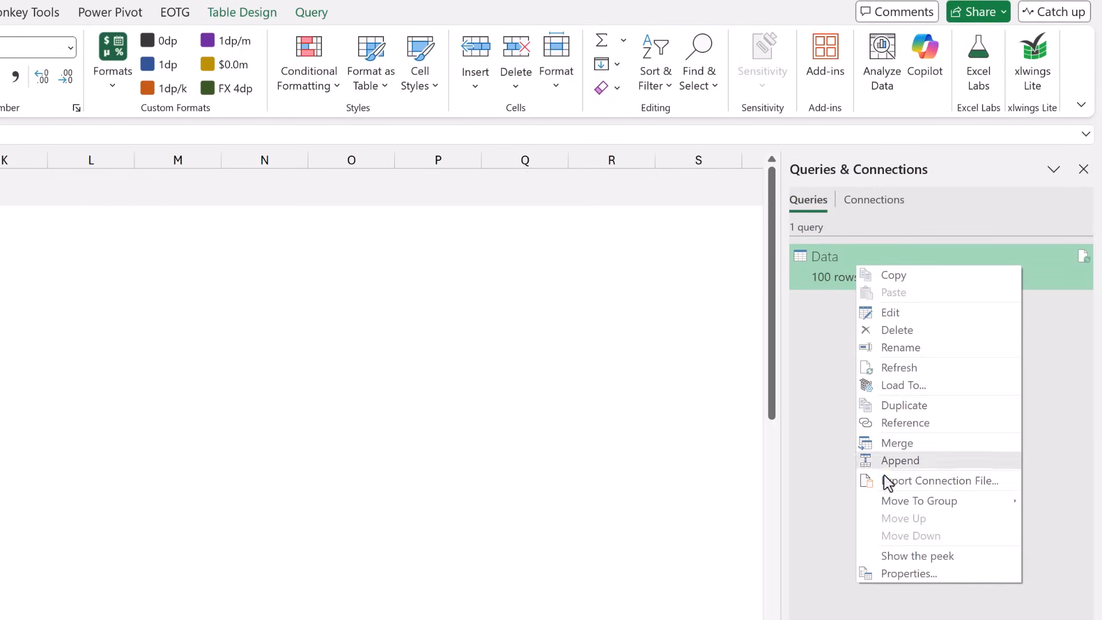
pyautogui.click(909, 573)
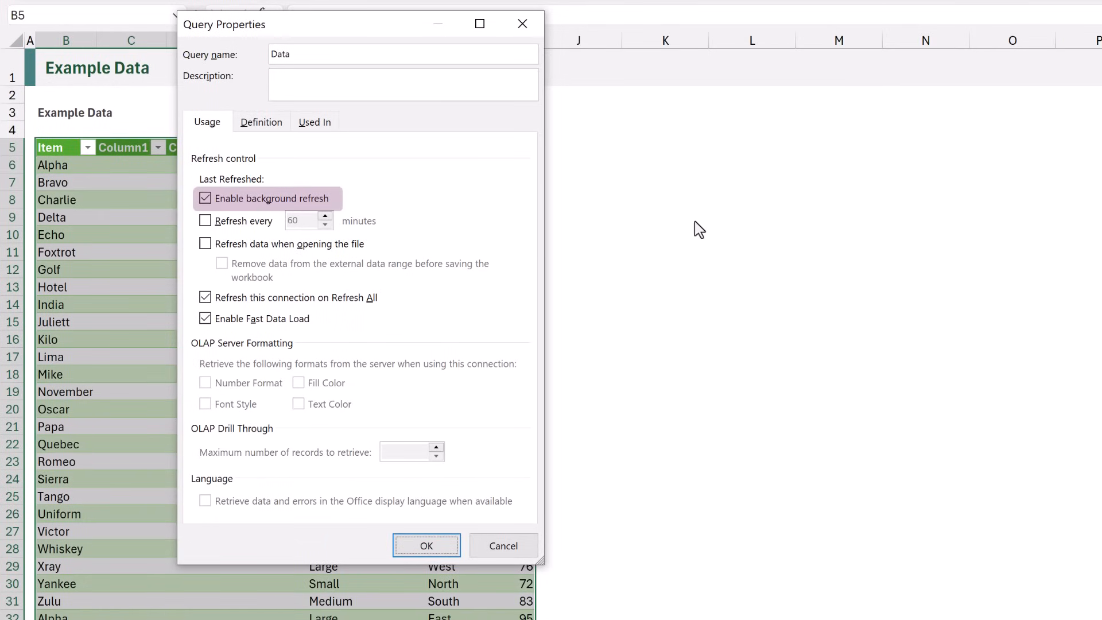
pyautogui.click(205, 198)
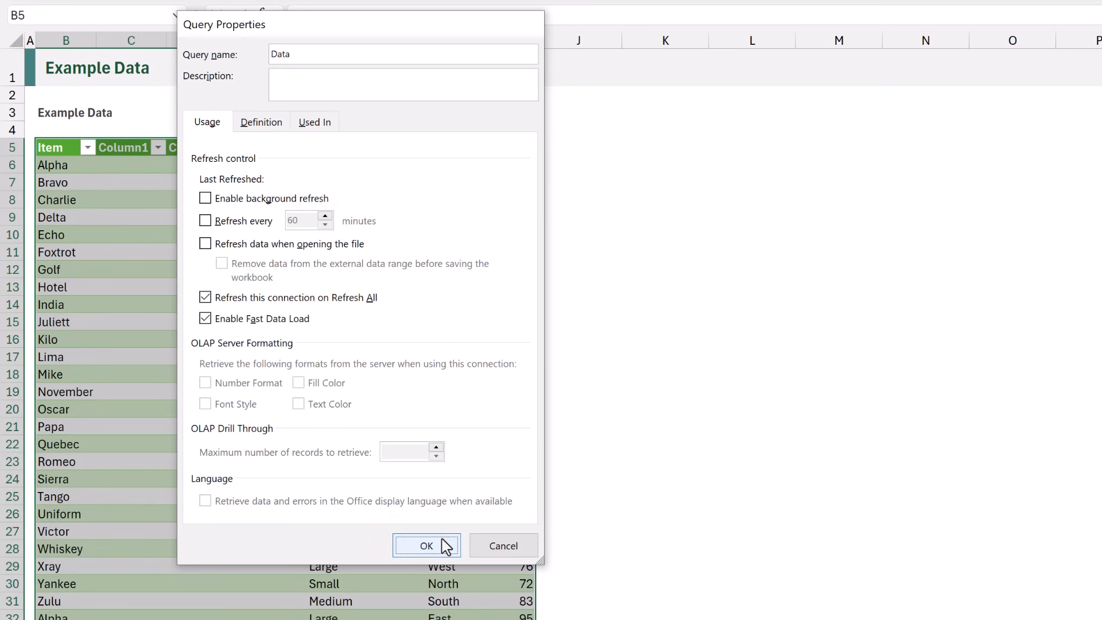
pyautogui.click(426, 545)
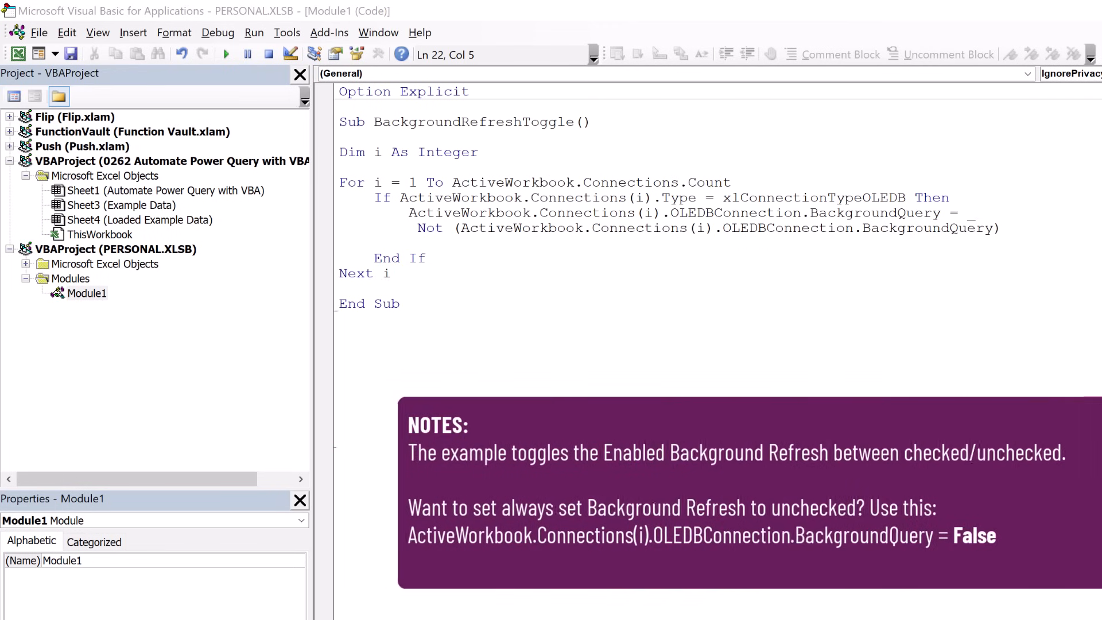
# Step: Place the cursor in PERSONAL.XLSB Module1 to write the BackgroundRefreshToggle Sub
pyautogui.click(115, 249)
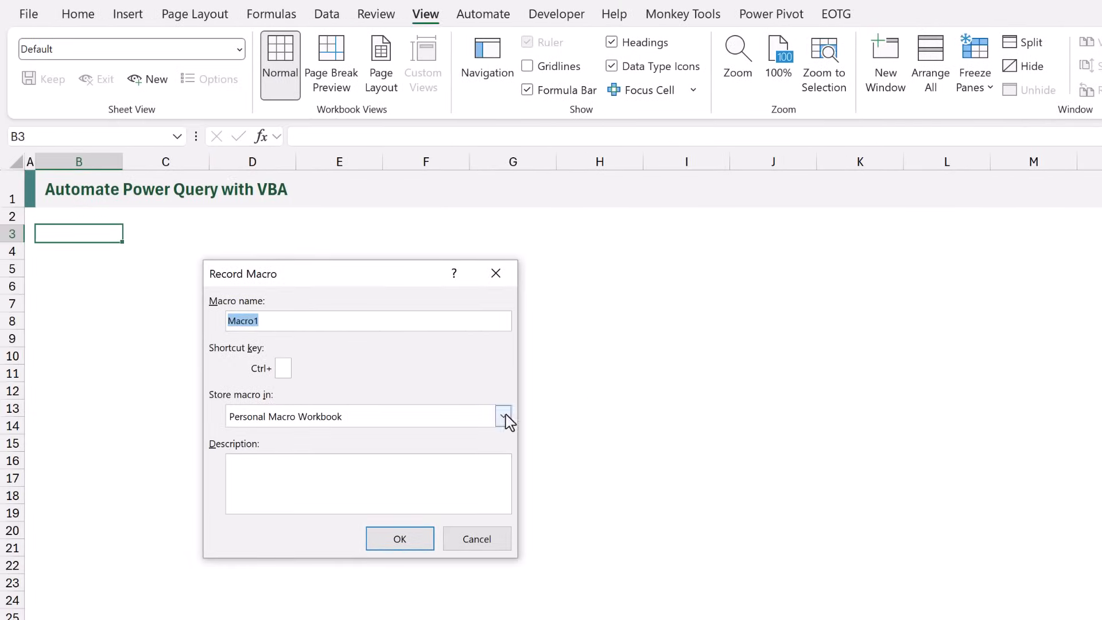
# Step: Record a Personal Macro Workbook macro typing 'Excel is' in B3, deleting it, then stop
pyautogui.click(503, 416)
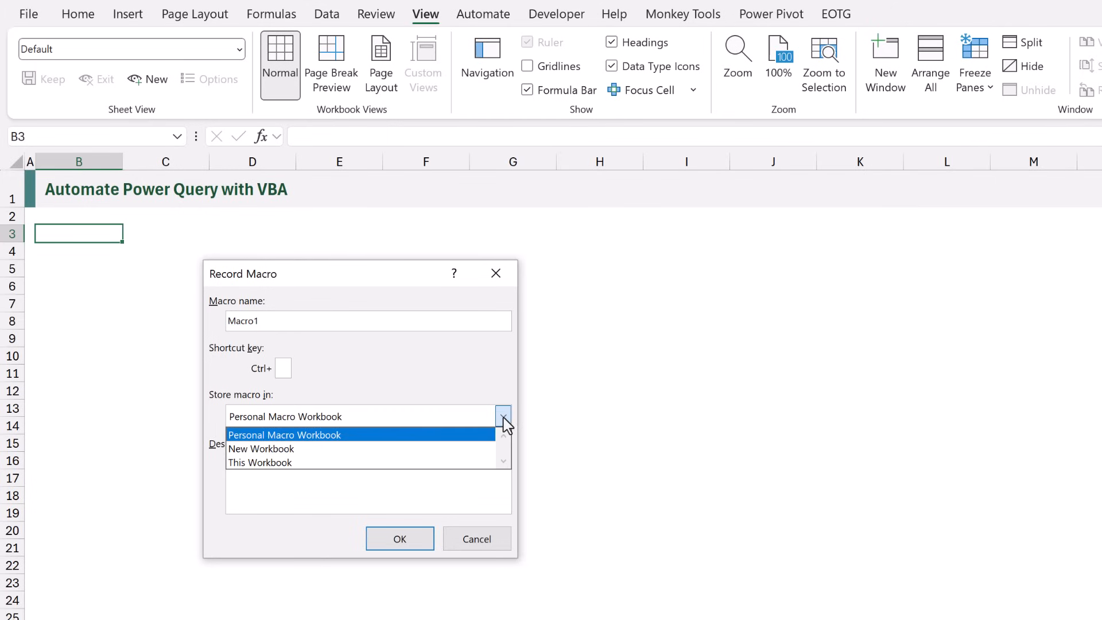
pyautogui.click(400, 539)
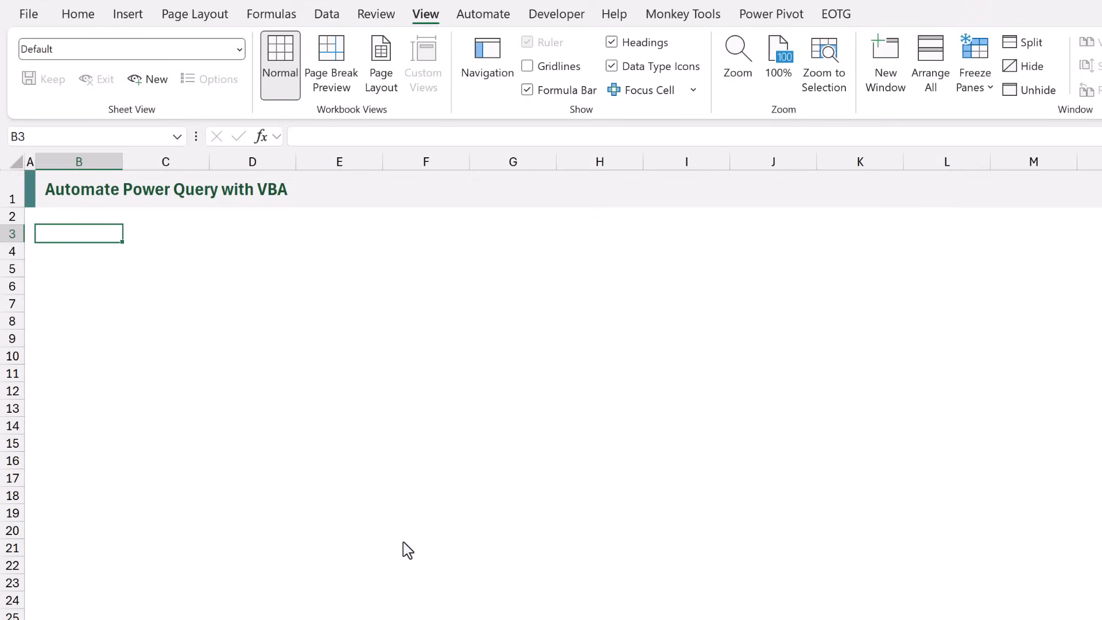
pyautogui.write('Excel is awesome')
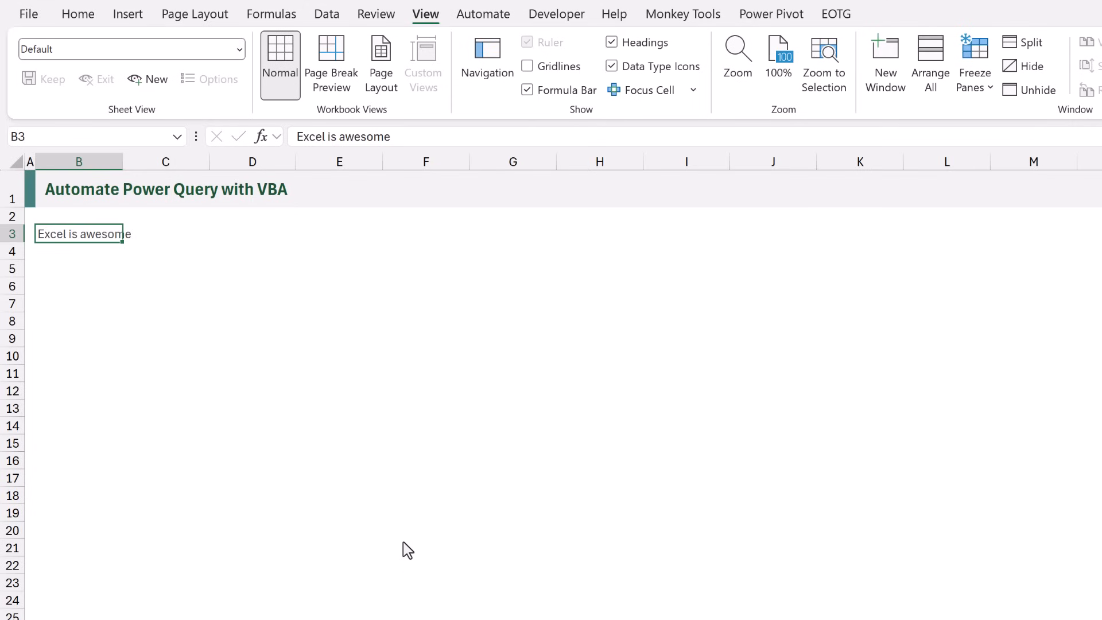
pyautogui.press('Delete')
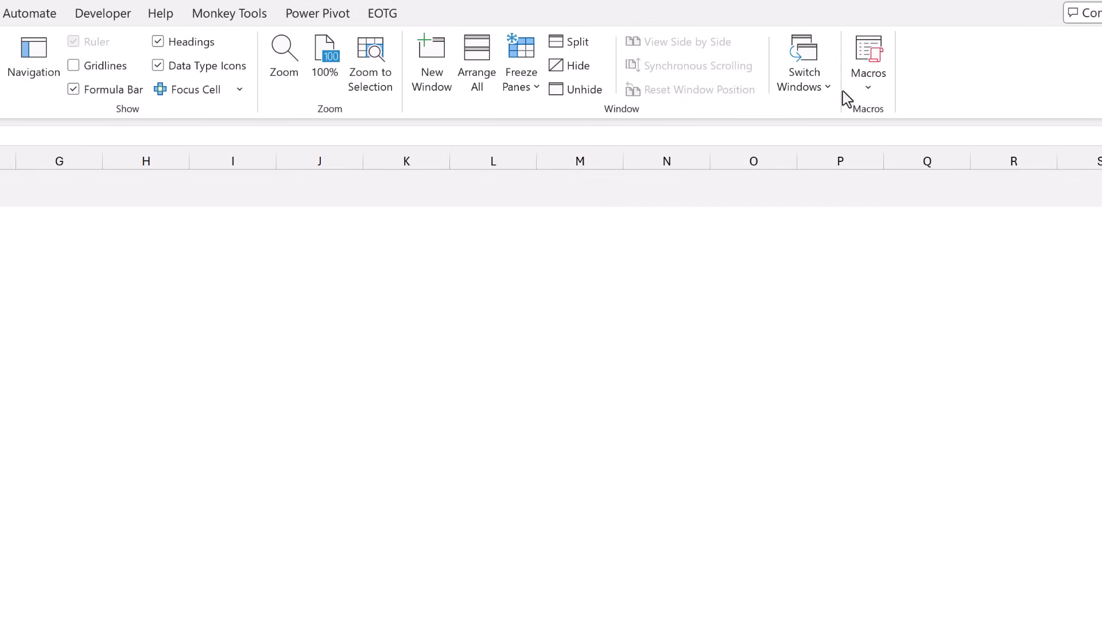
pyautogui.click(868, 63)
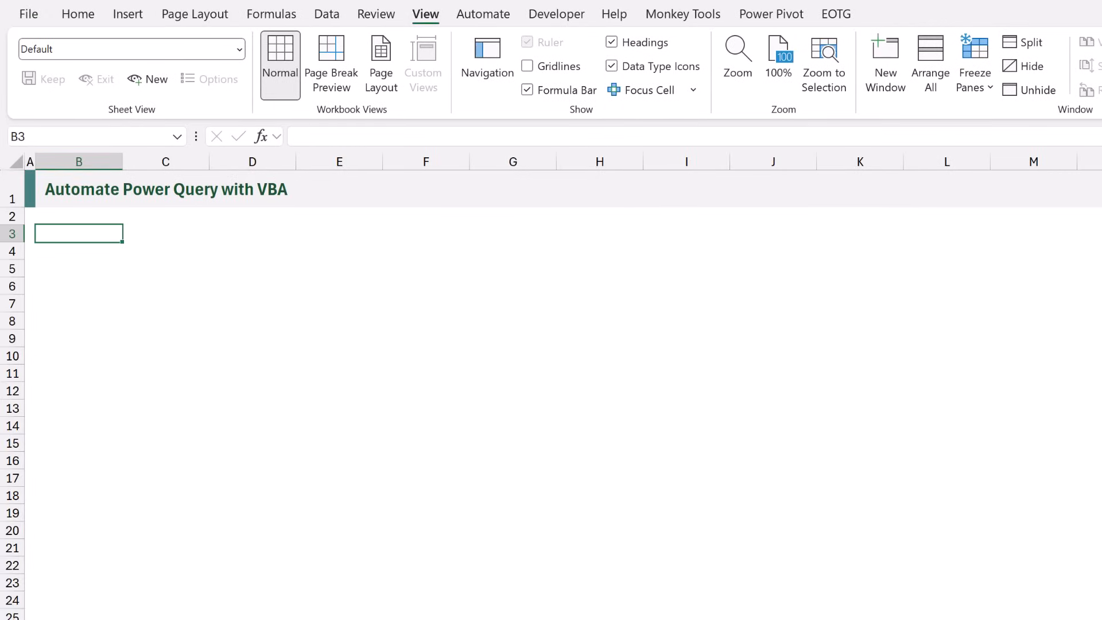
# Step: Open Module1 of PERSONAL.XLSB in the VBA editor and delete the Macro1 code
pyautogui.press('Alt+F11')
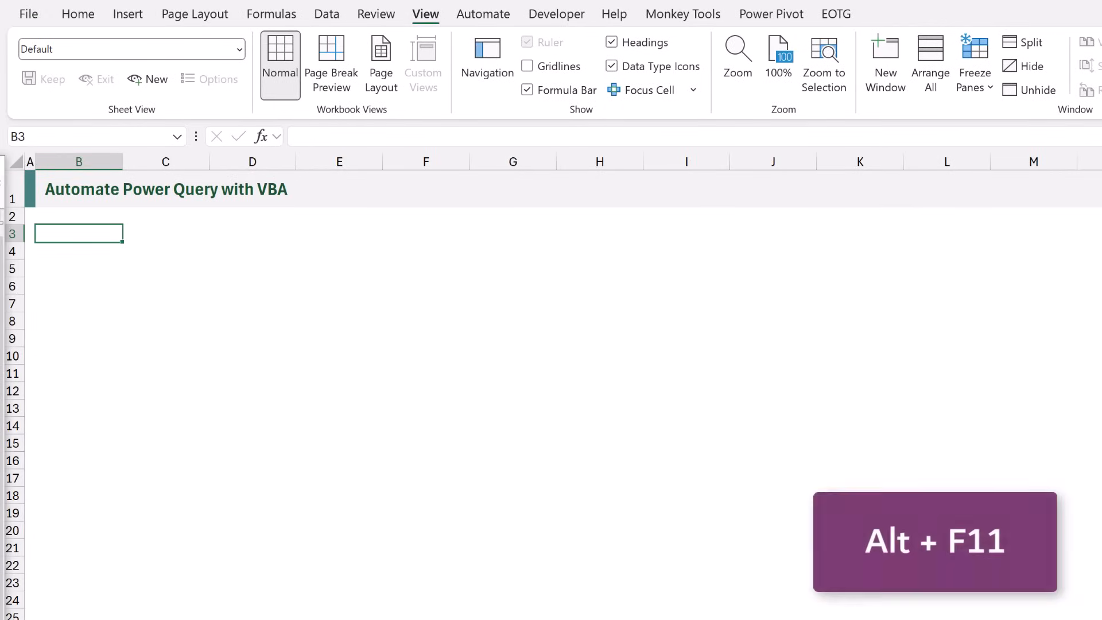
pyautogui.press('Alt+F11')
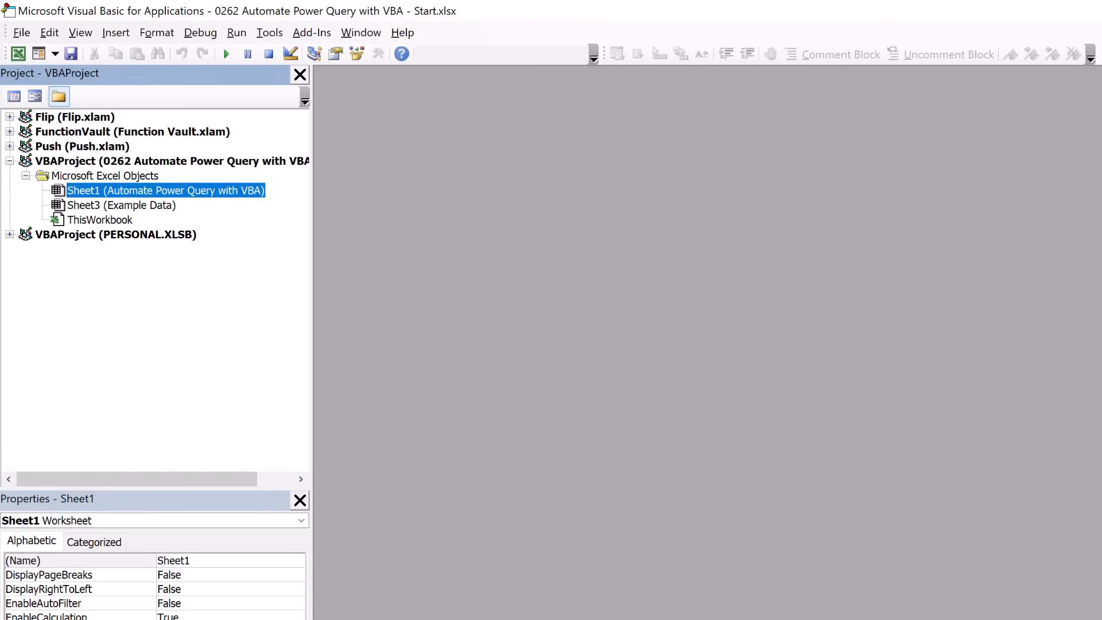
pyautogui.click(115, 234)
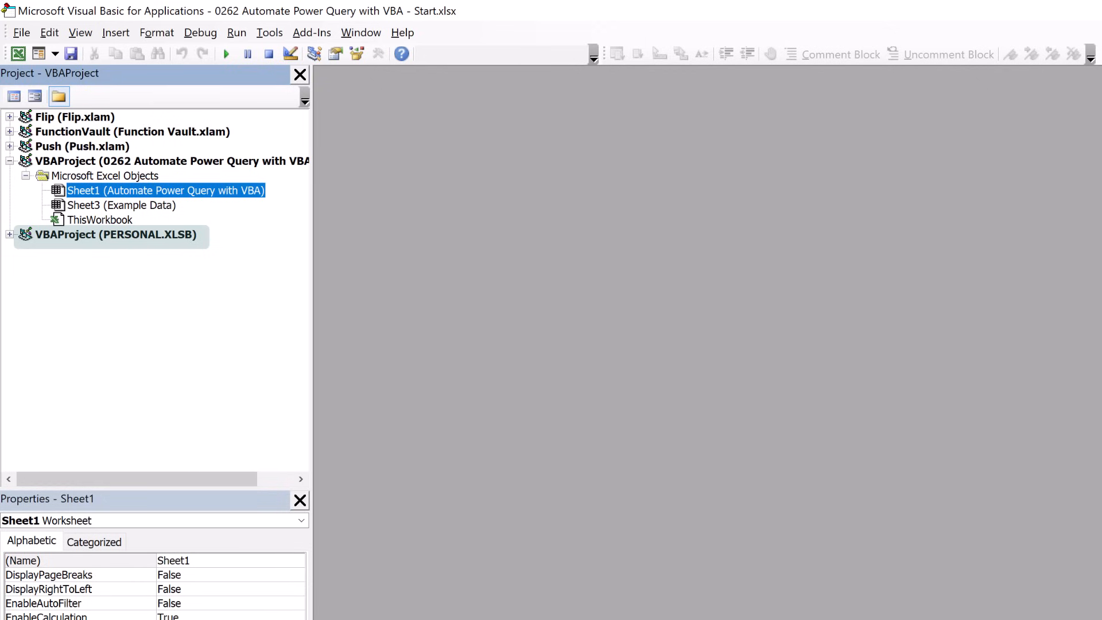
pyautogui.click(9, 234)
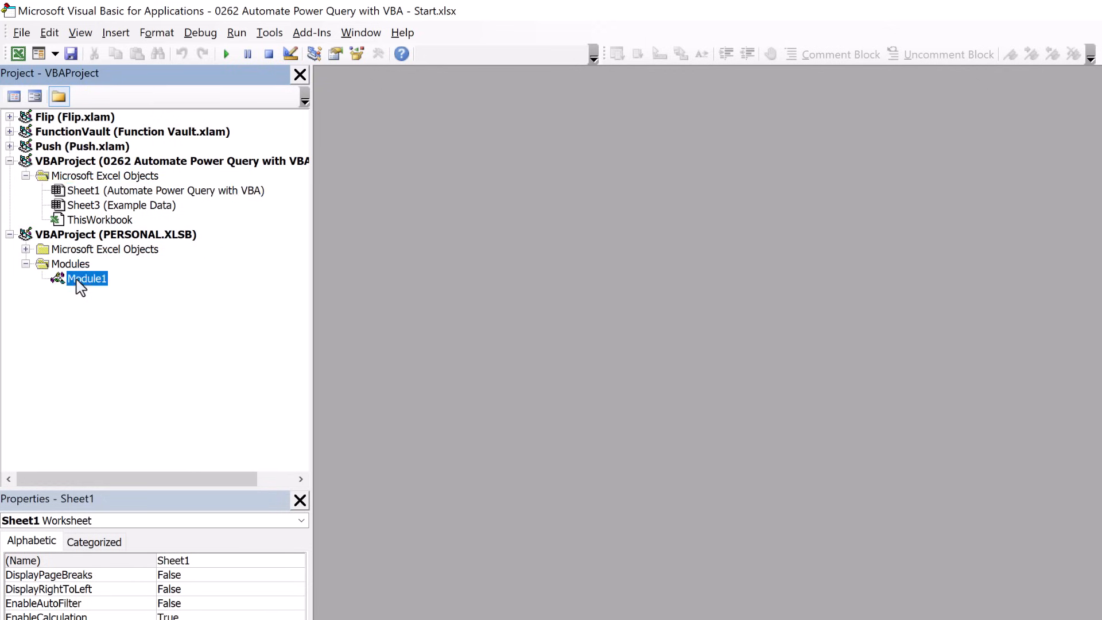
pyautogui.doubleClick(87, 279)
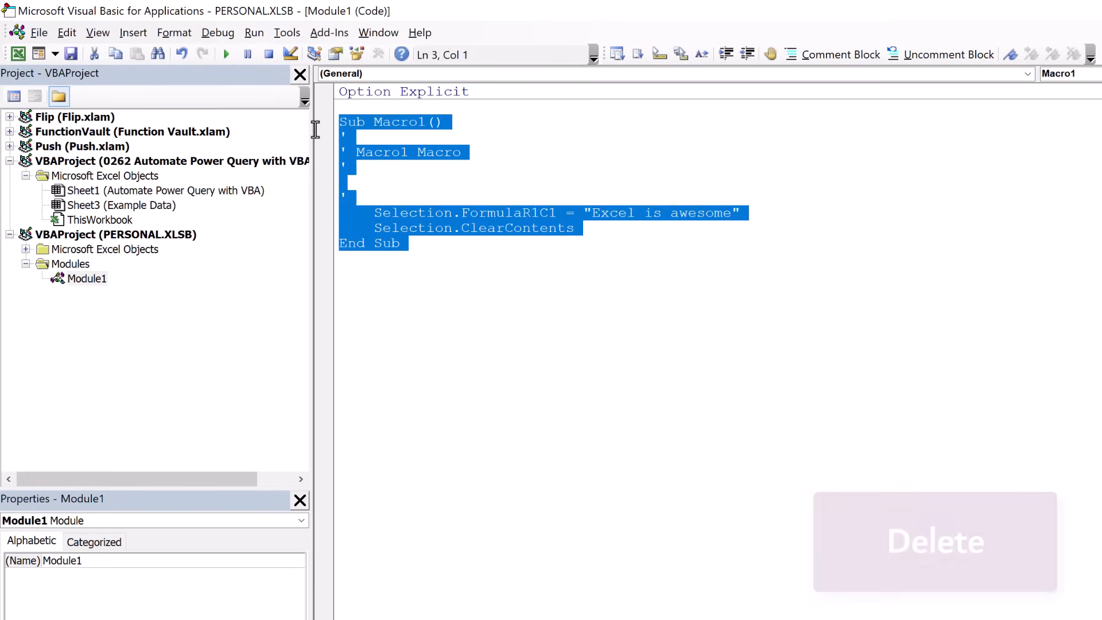
pyautogui.press('Delete')
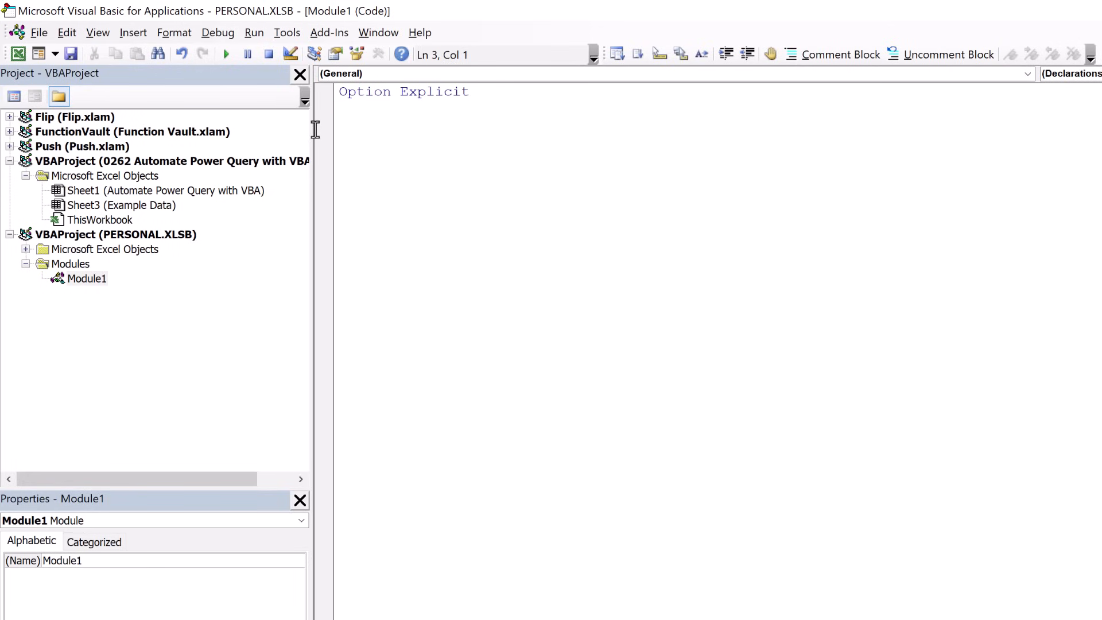
# Step: Set the cursor below Option Explicit and switch back to the Excel workbook
pyautogui.click(341, 121)
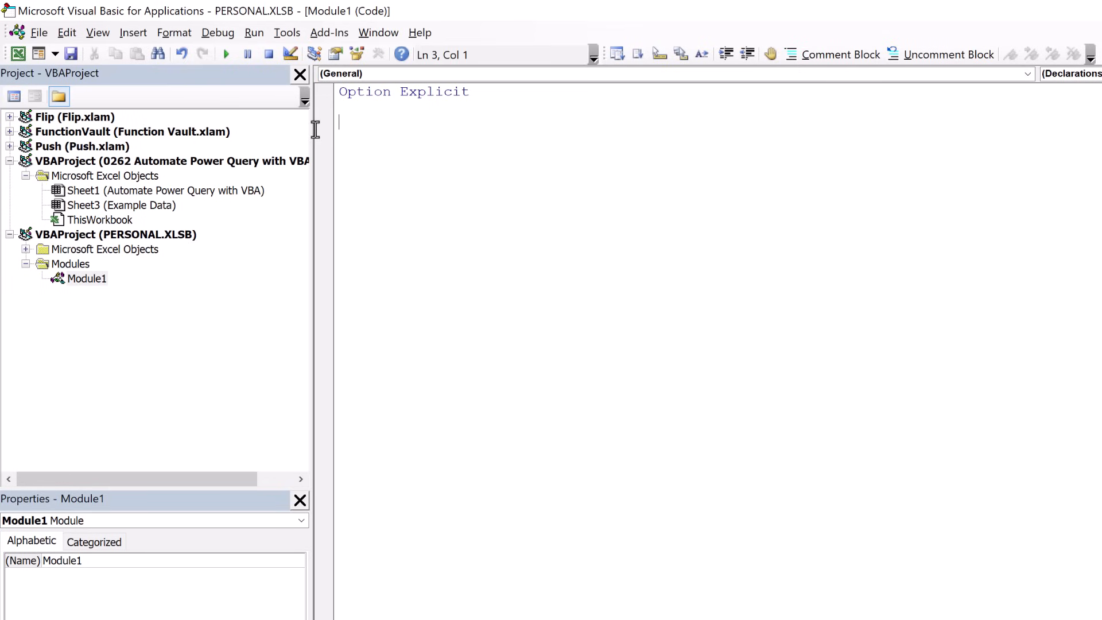
pyautogui.press('Alt+F11')
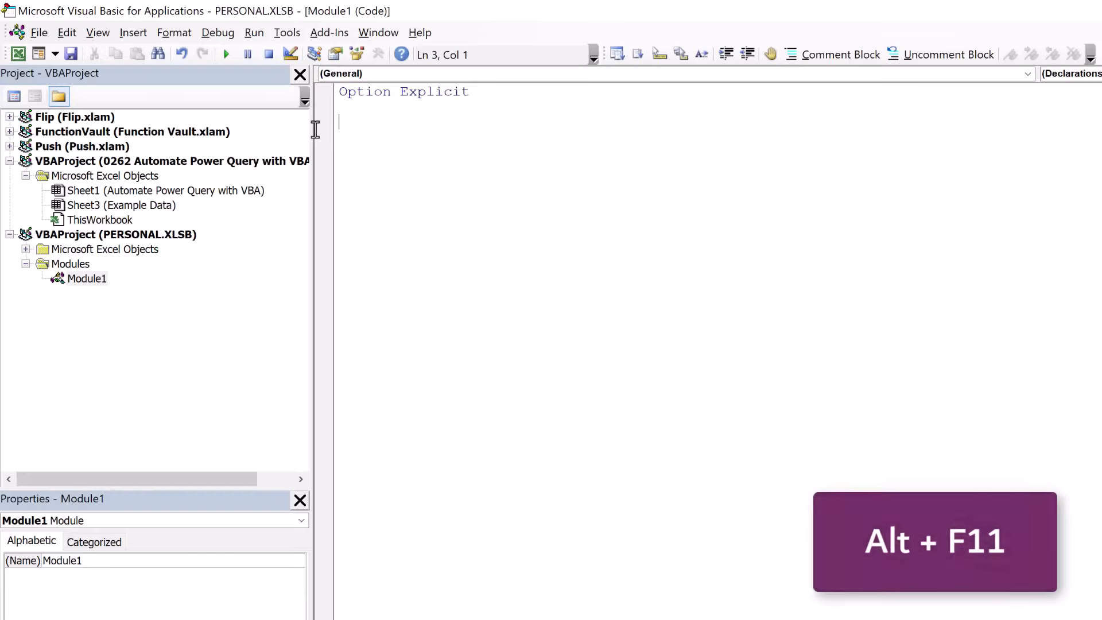
pyautogui.press('Alt+F11')
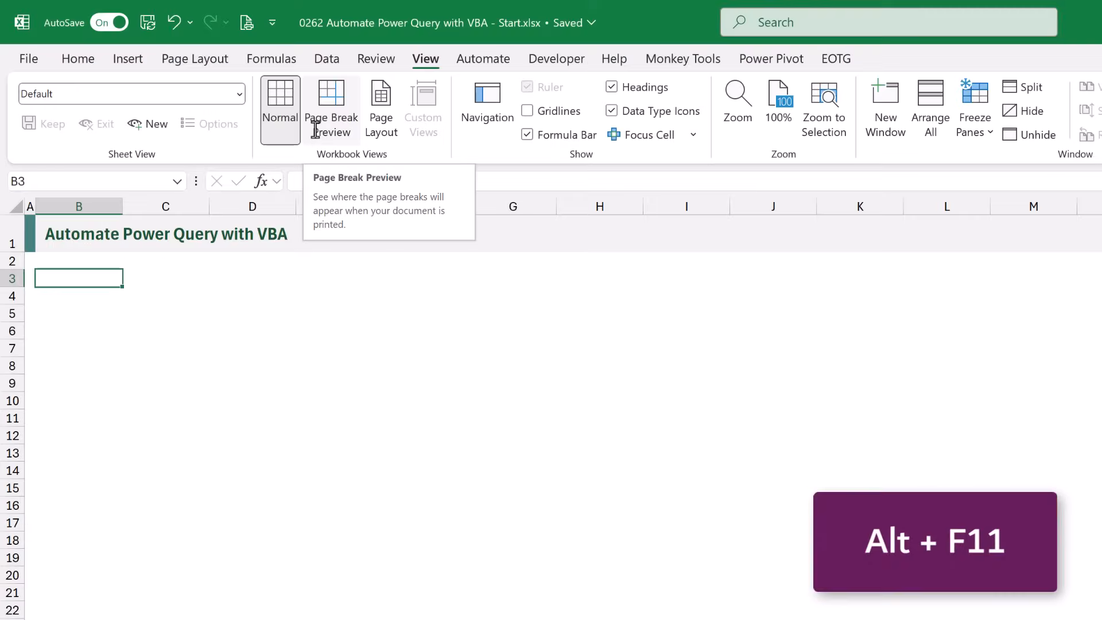
pyautogui.press('Alt+F11')
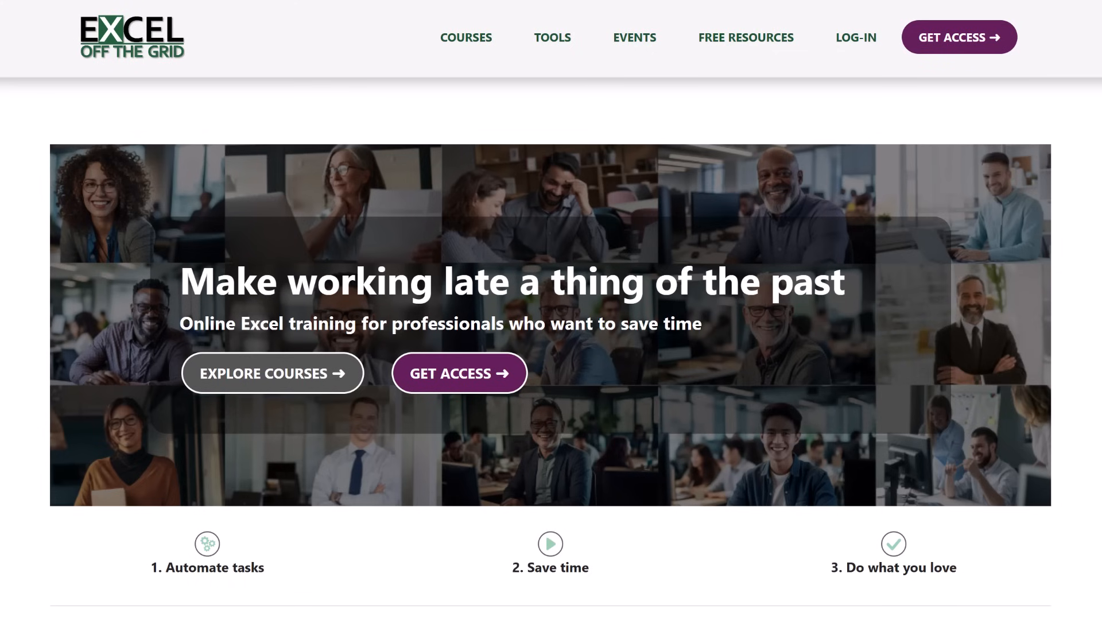
pyautogui.scroll(-3)
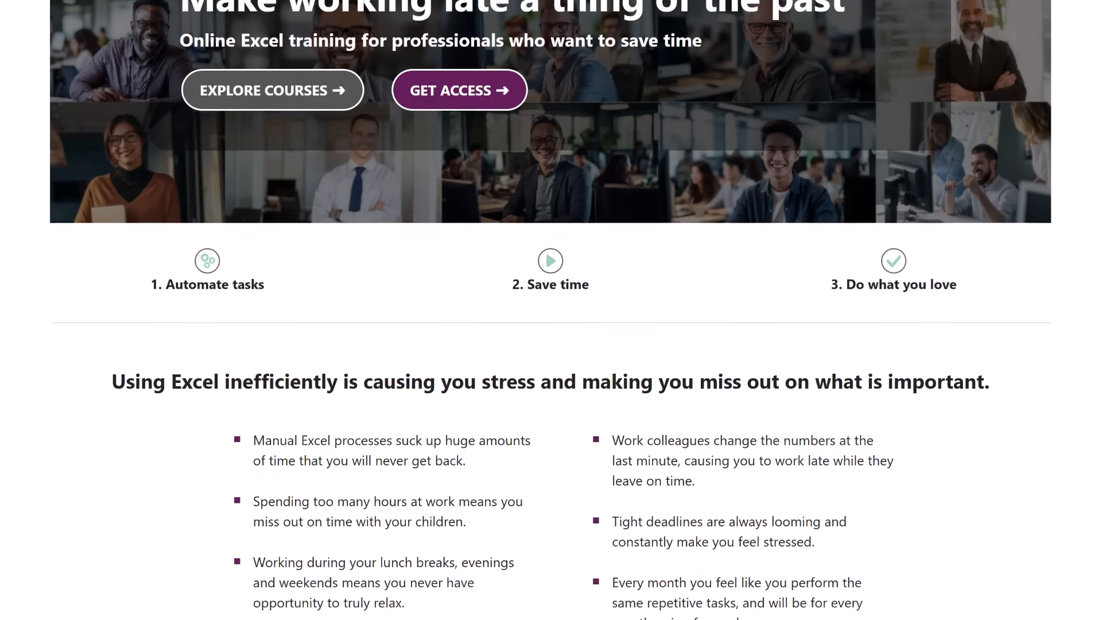
pyautogui.scroll(-3)
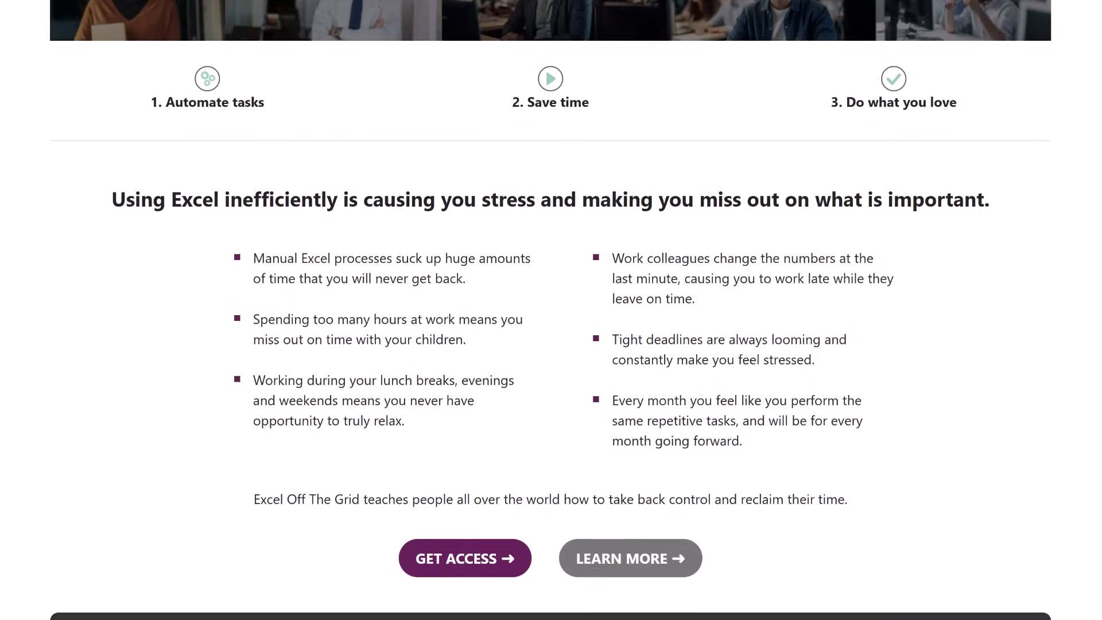
pyautogui.scroll(-3)
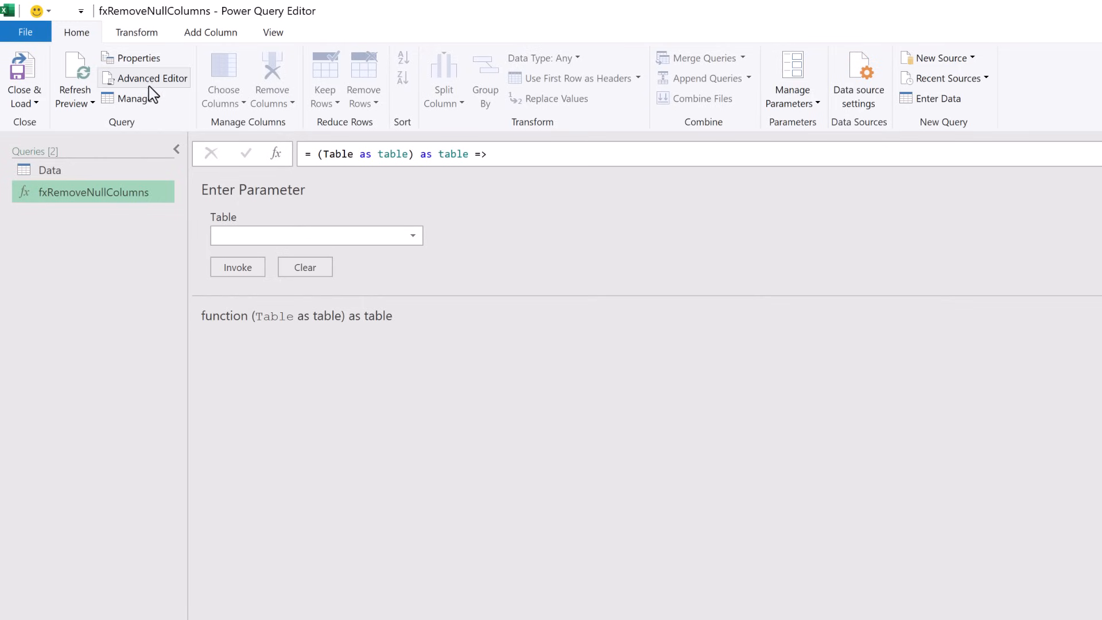
# Step: Copy all fxRemoveNullColumns code from the Advanced Editor, then cancel without changes
pyautogui.click(152, 78)
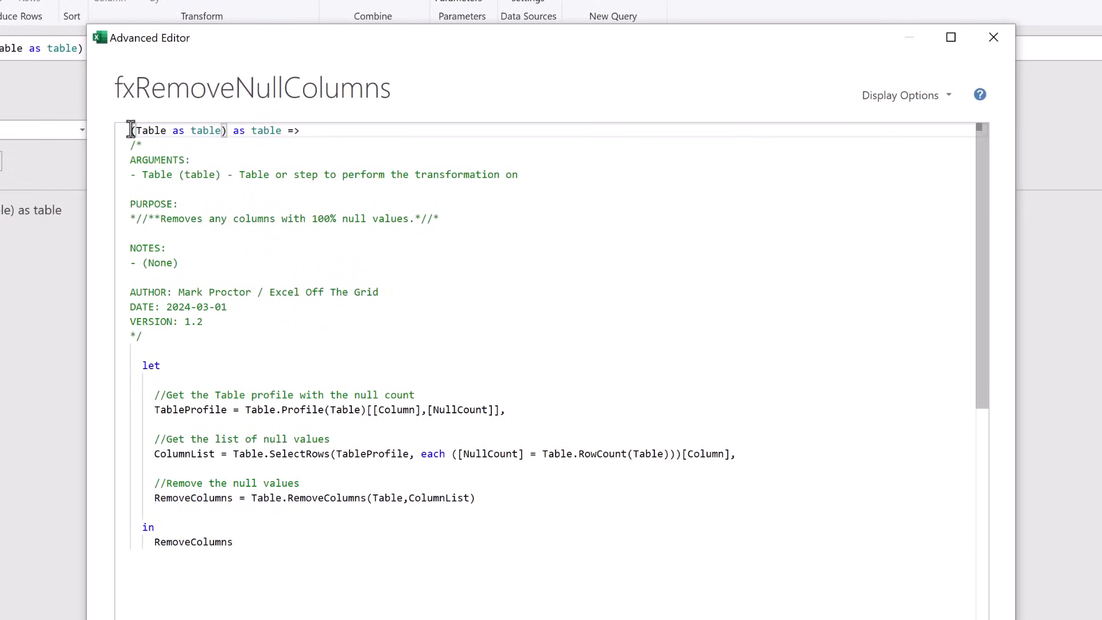
pyautogui.press('ctrl+a')
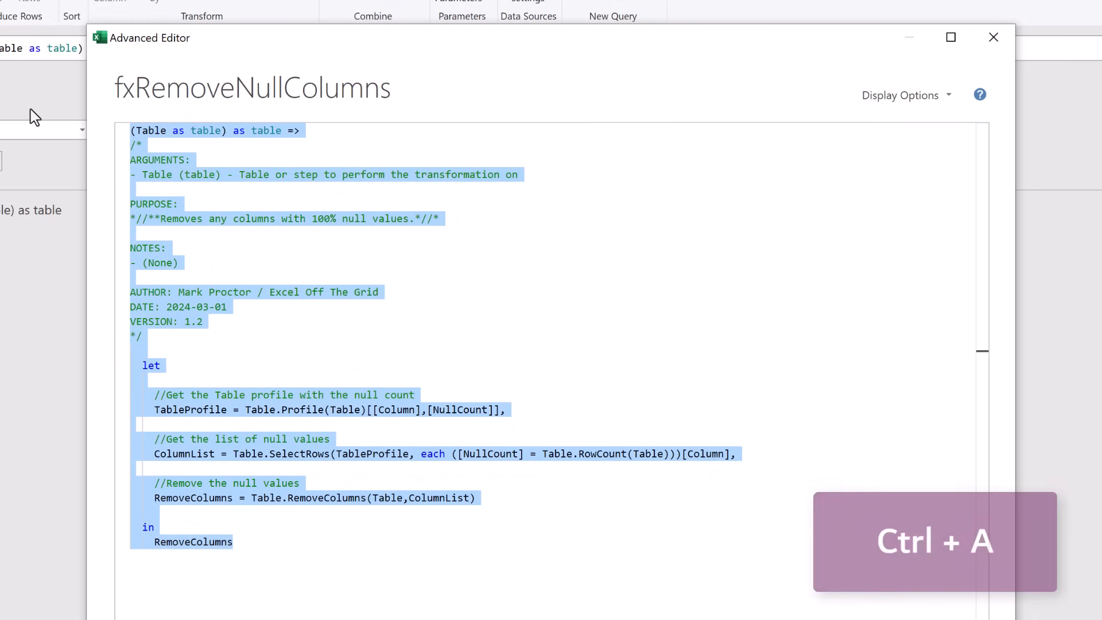
pyautogui.press('ctrl+c')
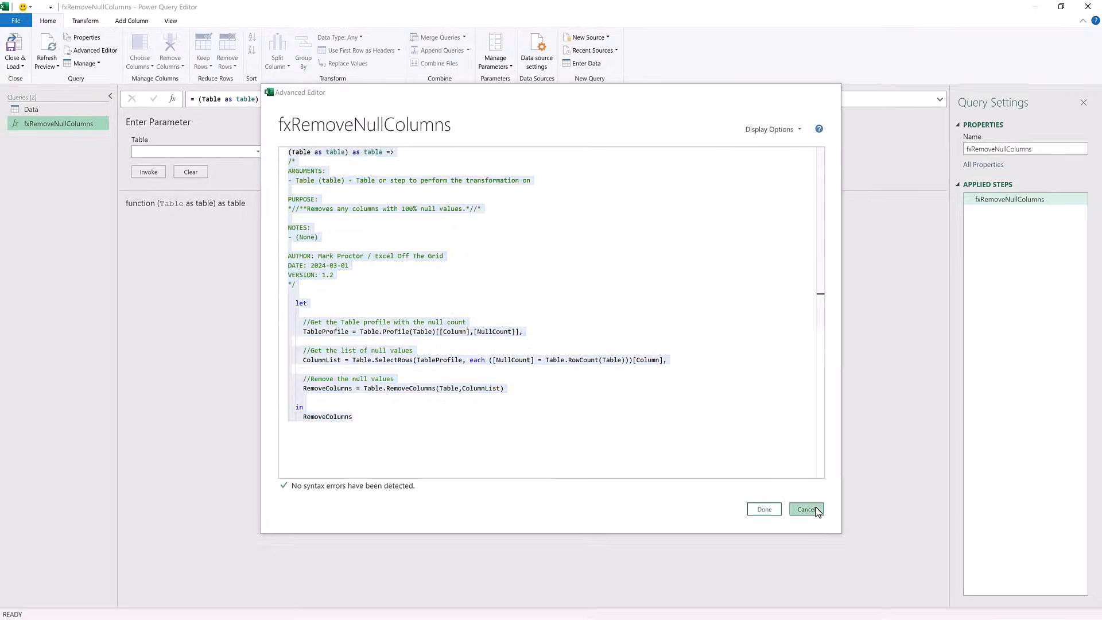
pyautogui.click(805, 509)
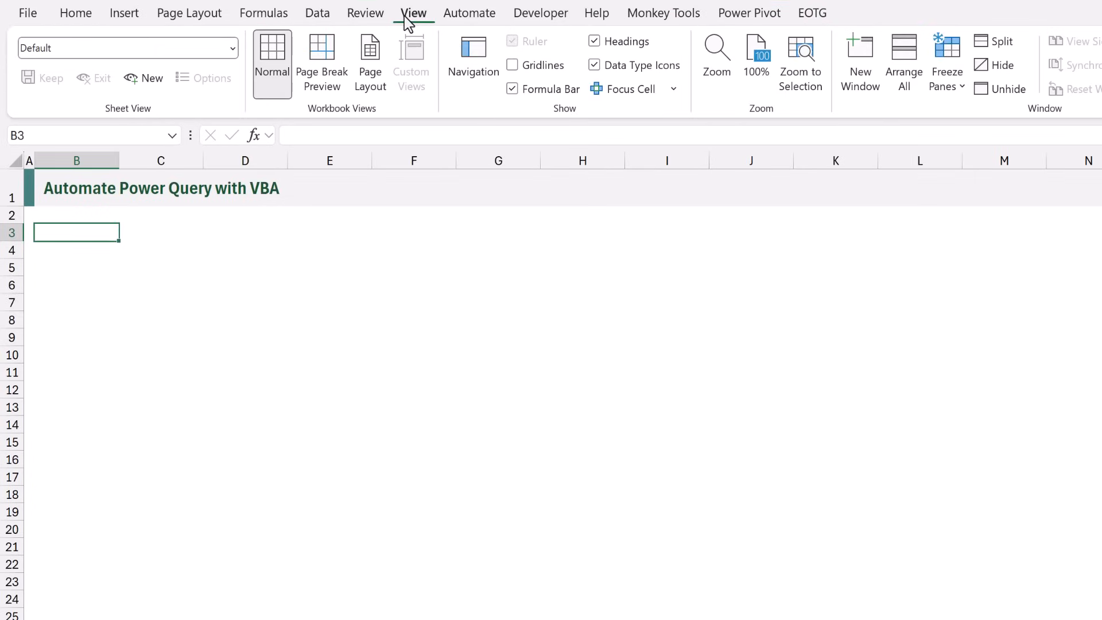
# Step: Unhide the PERSONAL.XLSB workbook and add a new sheet to it
pyautogui.click(1008, 88)
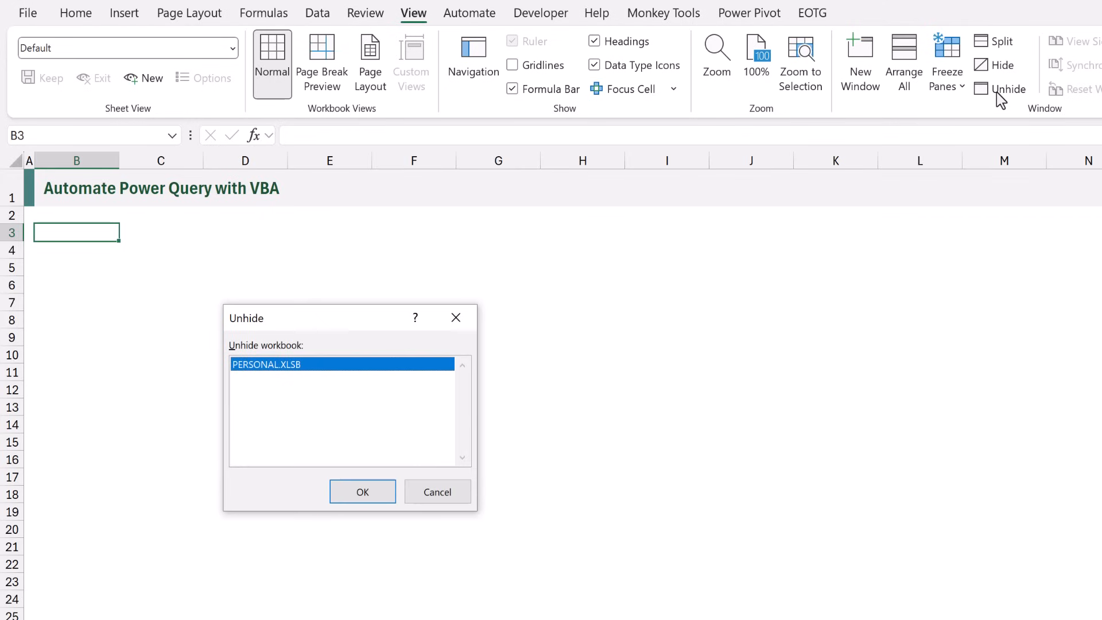
pyautogui.moveTo(441, 353)
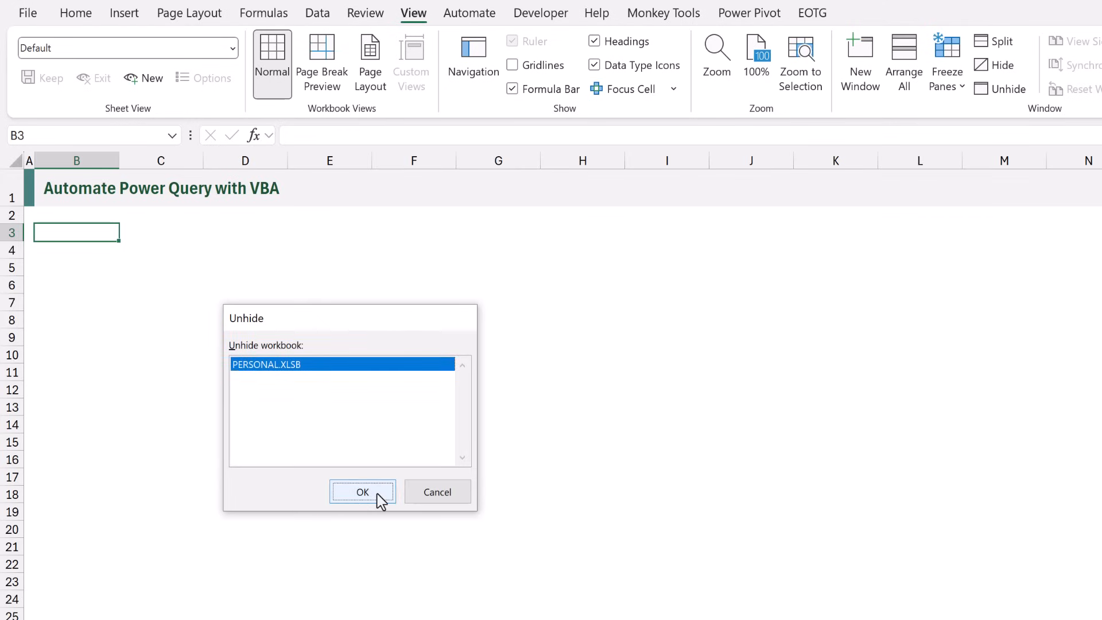
pyautogui.click(363, 491)
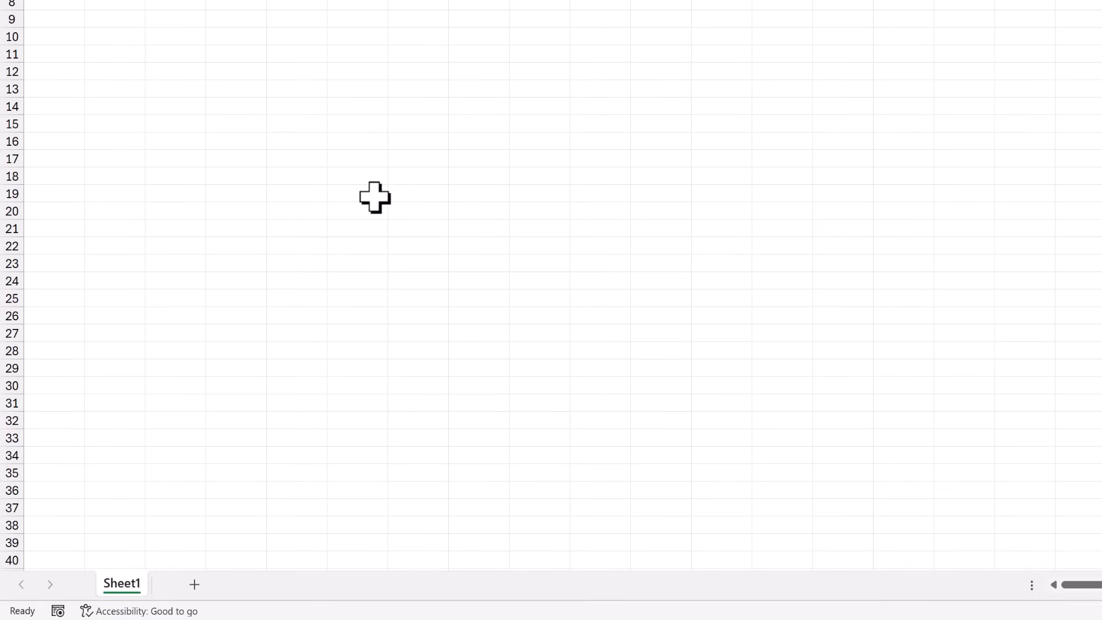
pyautogui.click(195, 585)
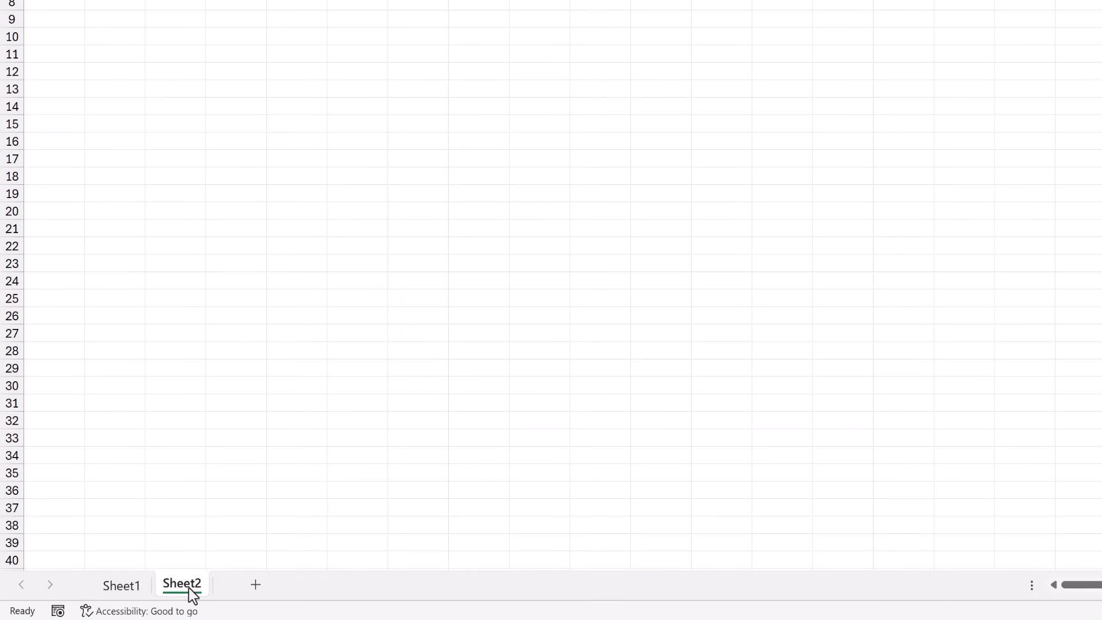
pyautogui.rightClick(181, 584)
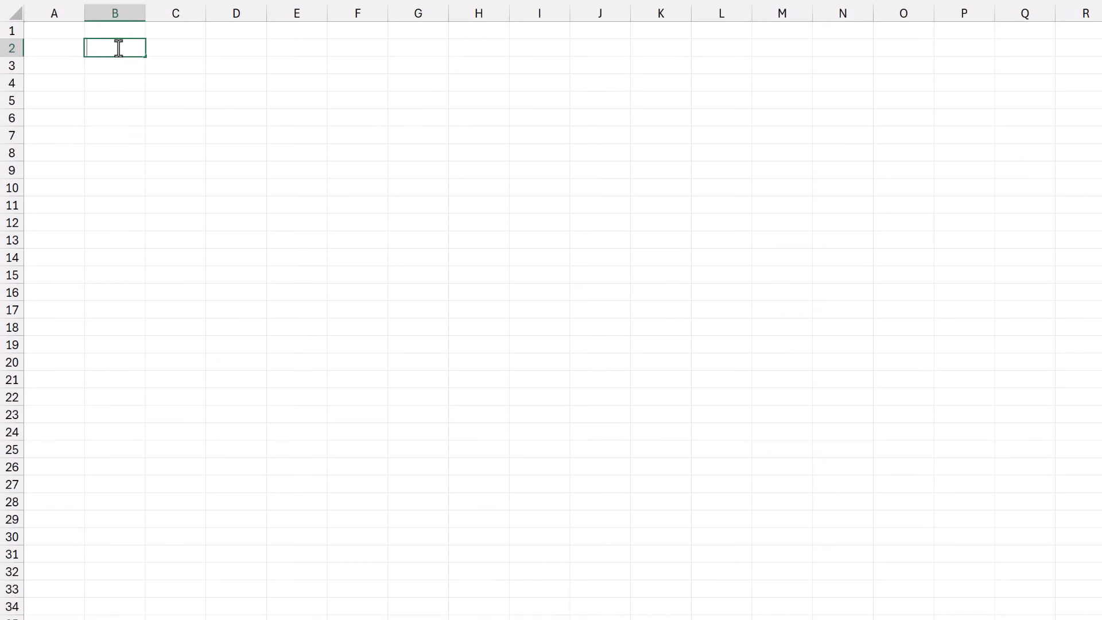
# Step: Paste the code into B2 unwrapped, name it fxRemoveNullColumns, and hide the workbook
pyautogui.press('ctrl+v')
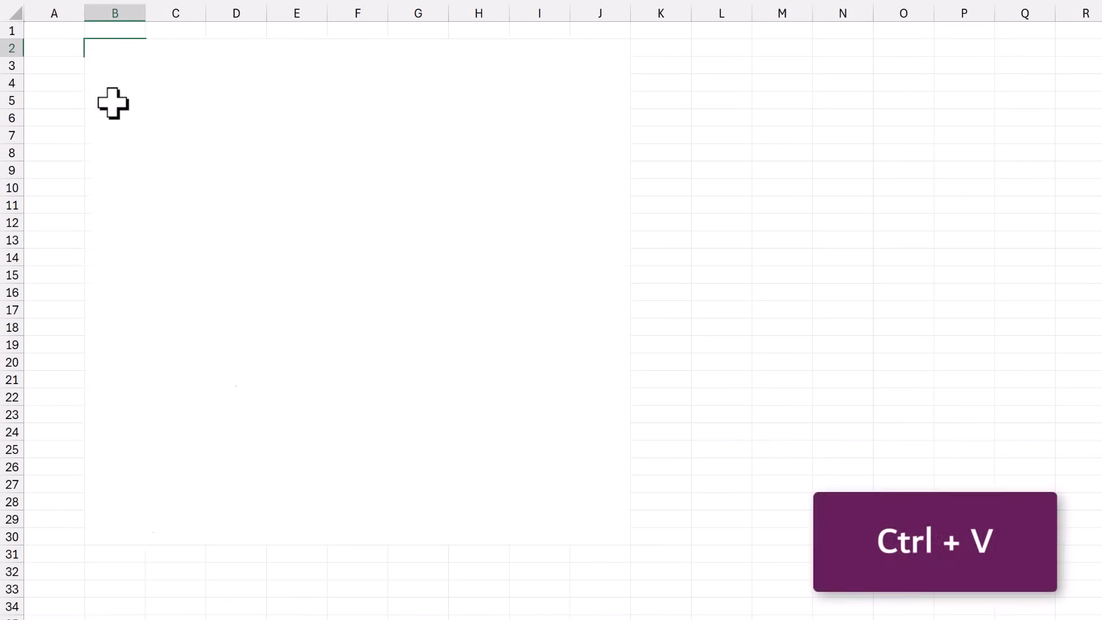
pyautogui.press('ctrl+v')
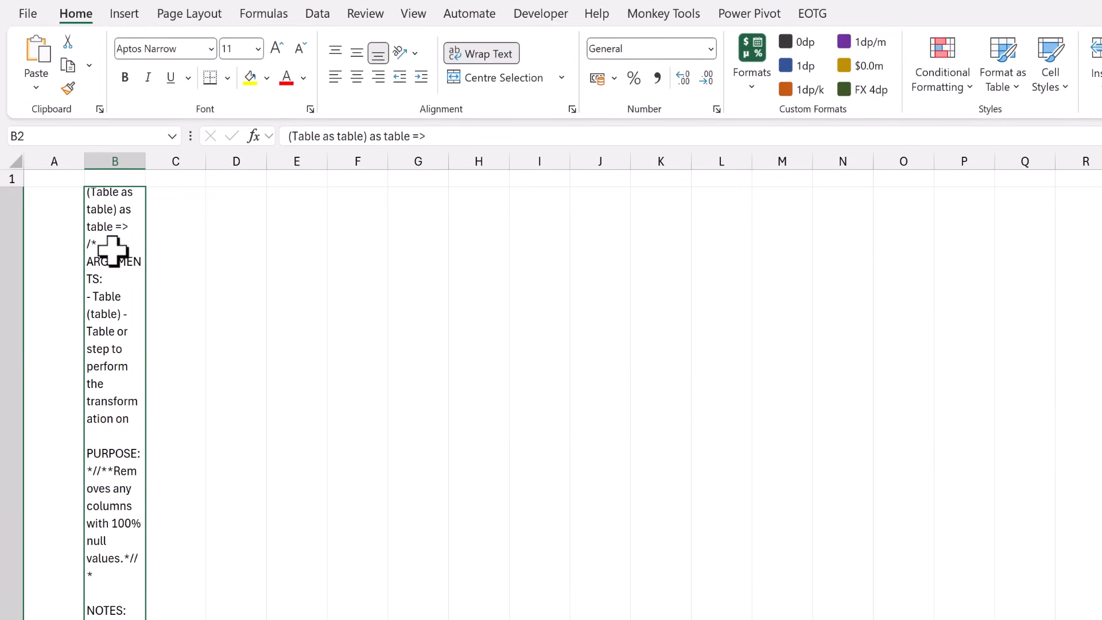
pyautogui.click(481, 53)
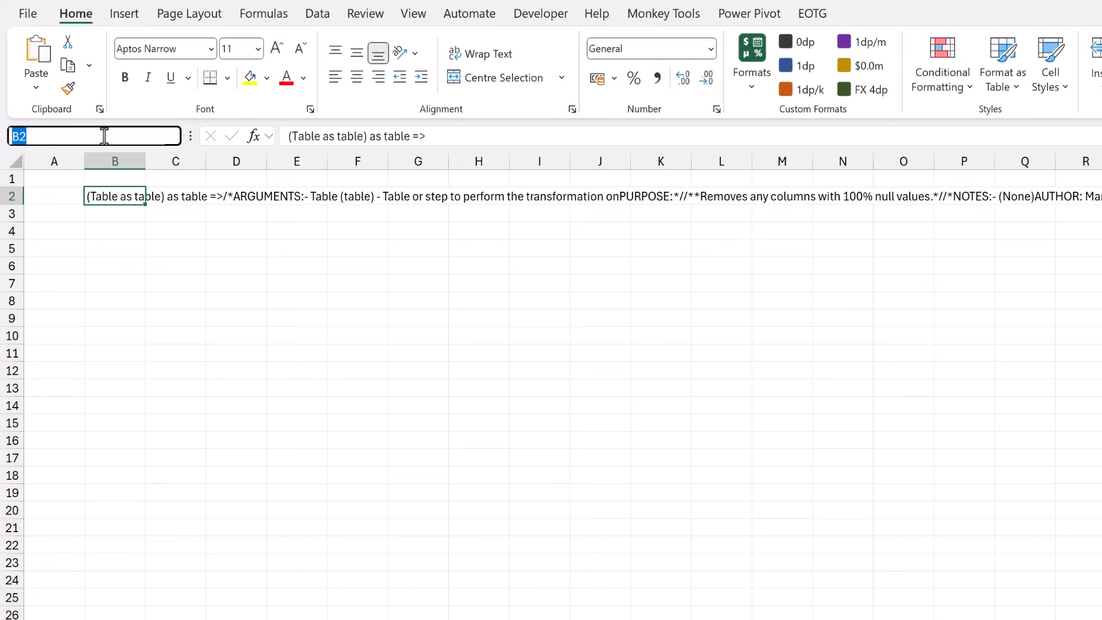
pyautogui.write('fxRemoveNu')
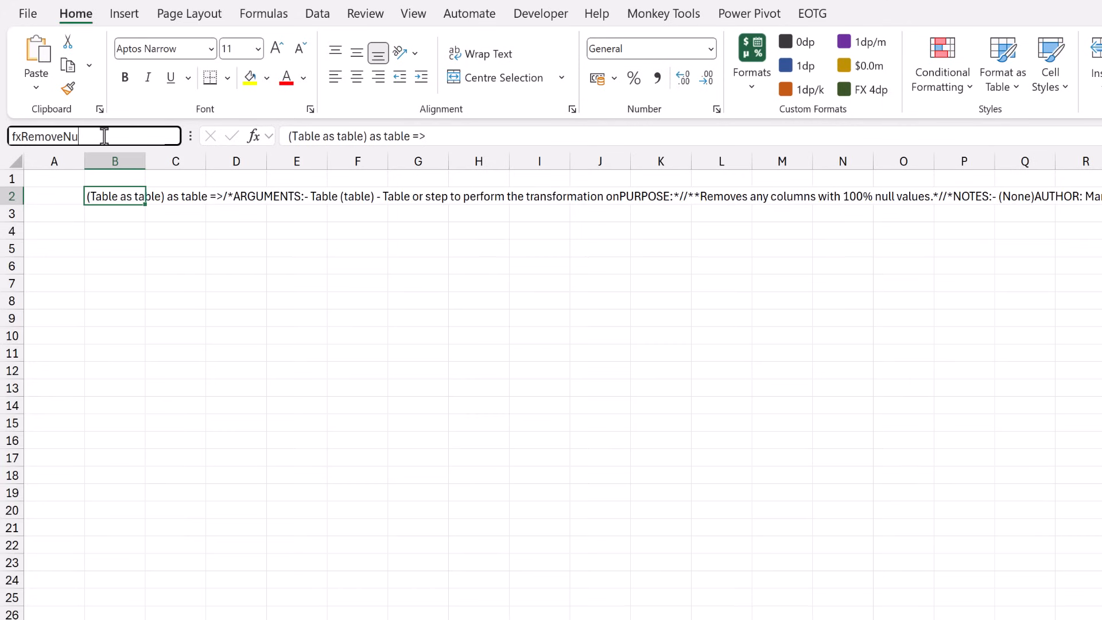
pyautogui.write('llColumns')
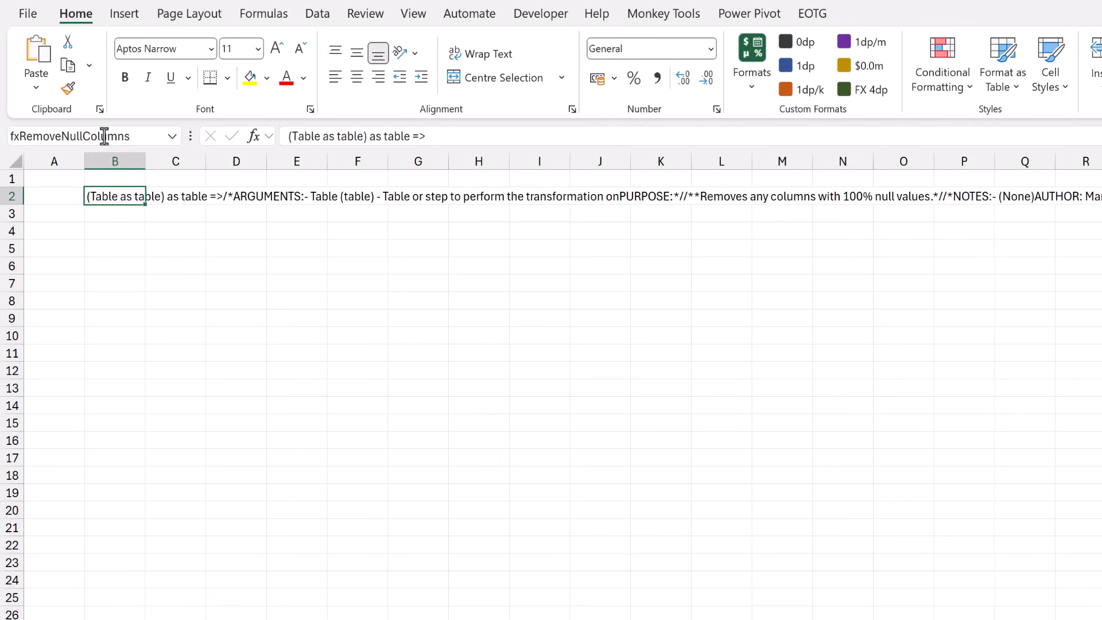
pyautogui.moveTo(248, 73)
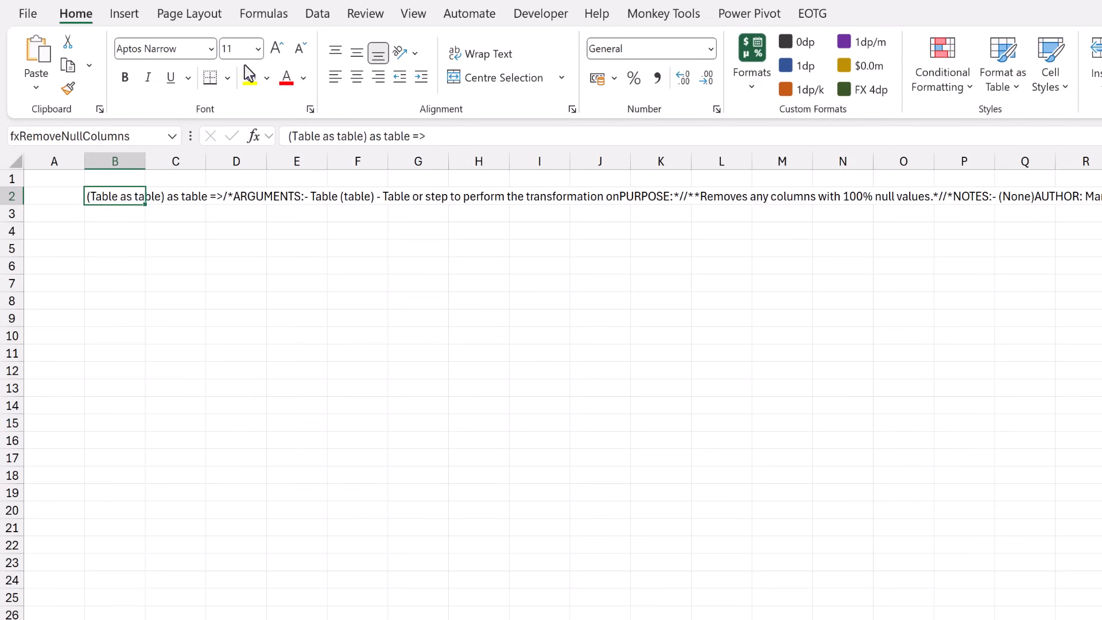
pyautogui.click(413, 13)
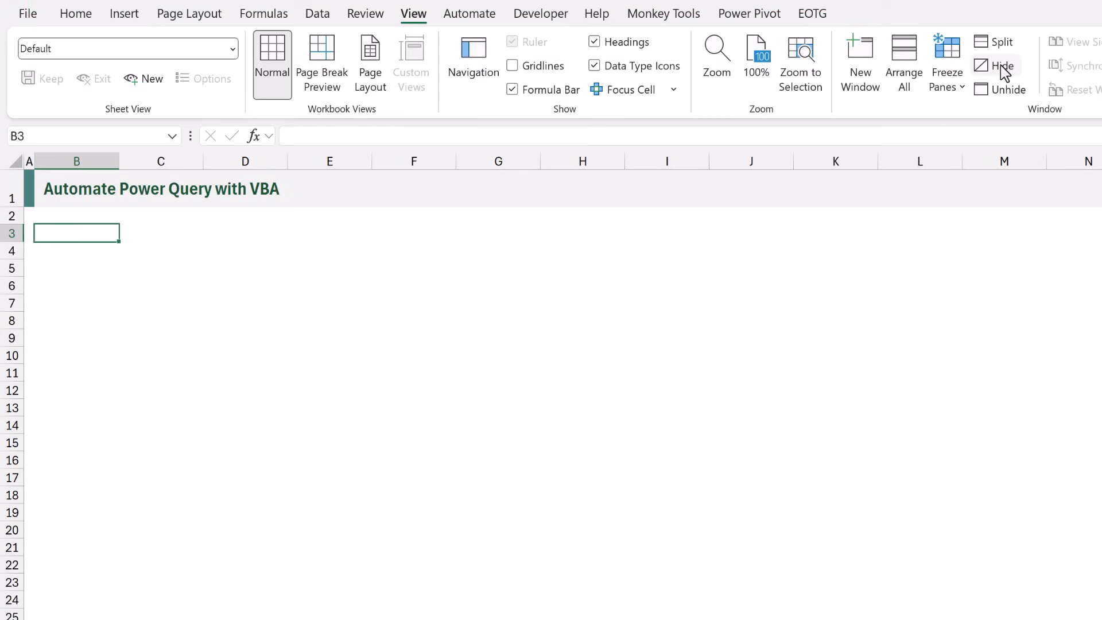
pyautogui.press('Alt+F11')
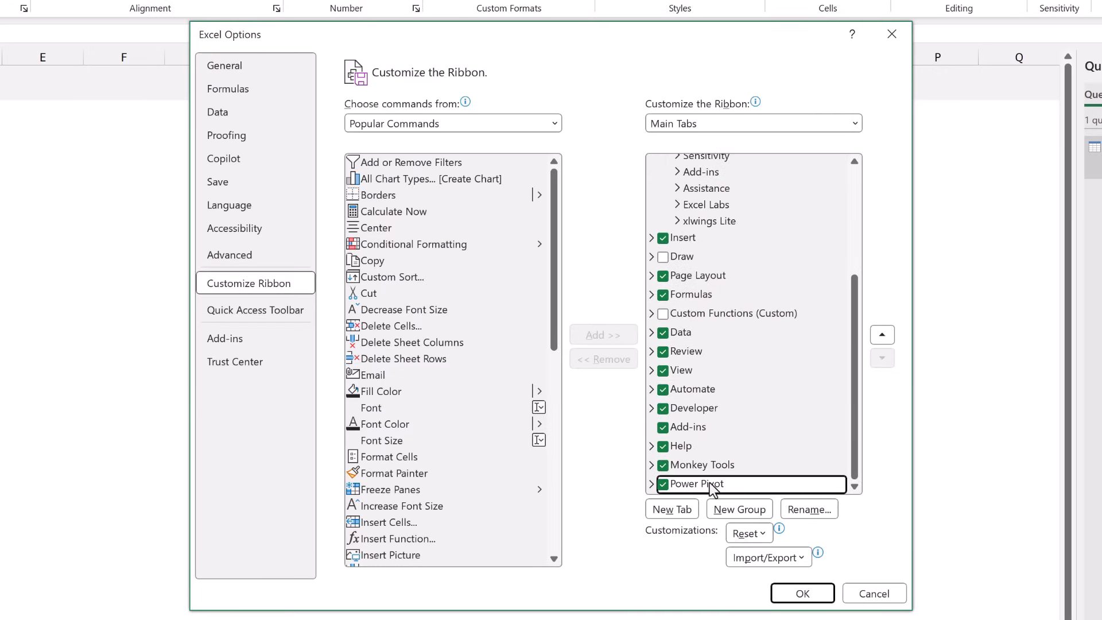
# Step: Create a new ribbon tab renamed 'My Tools' and rename its group 'PQ Tools'
pyautogui.click(671, 509)
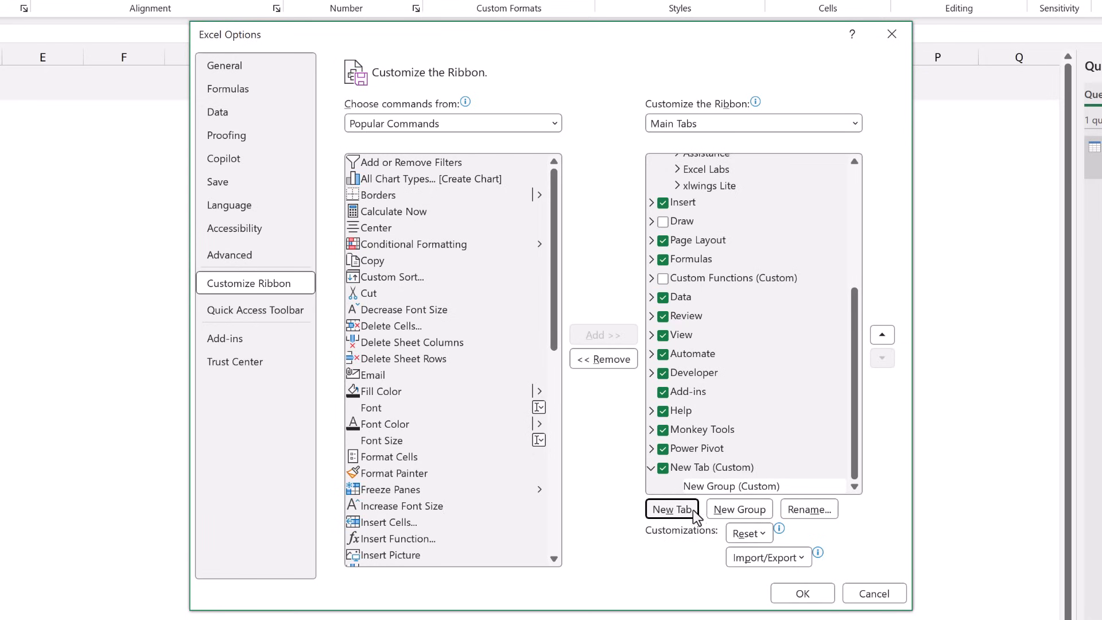
pyautogui.click(808, 509)
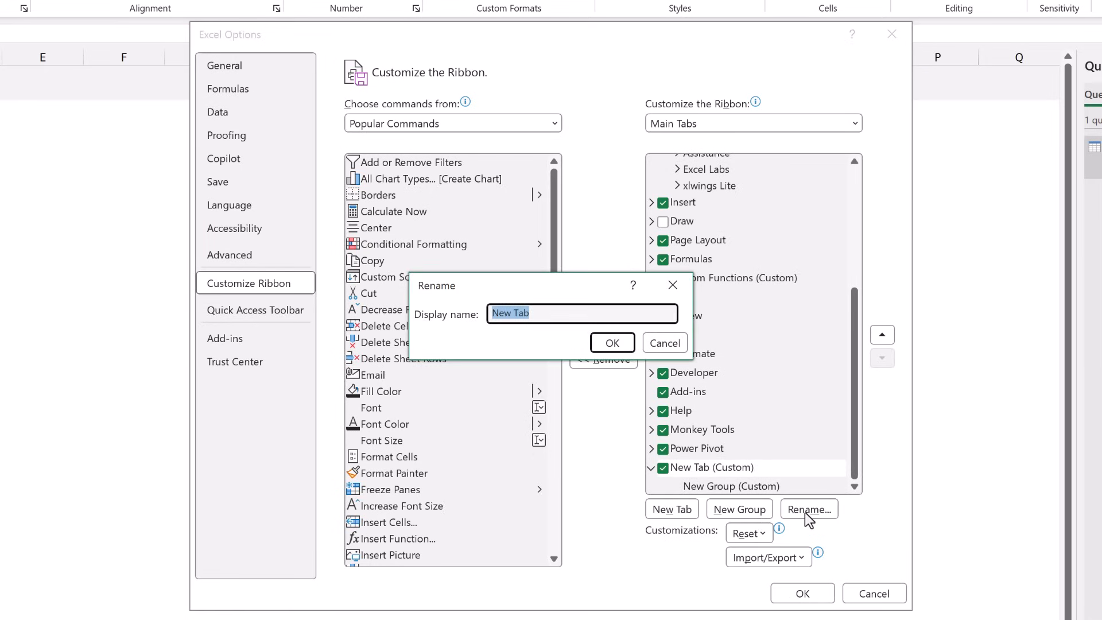
pyautogui.write('My To')
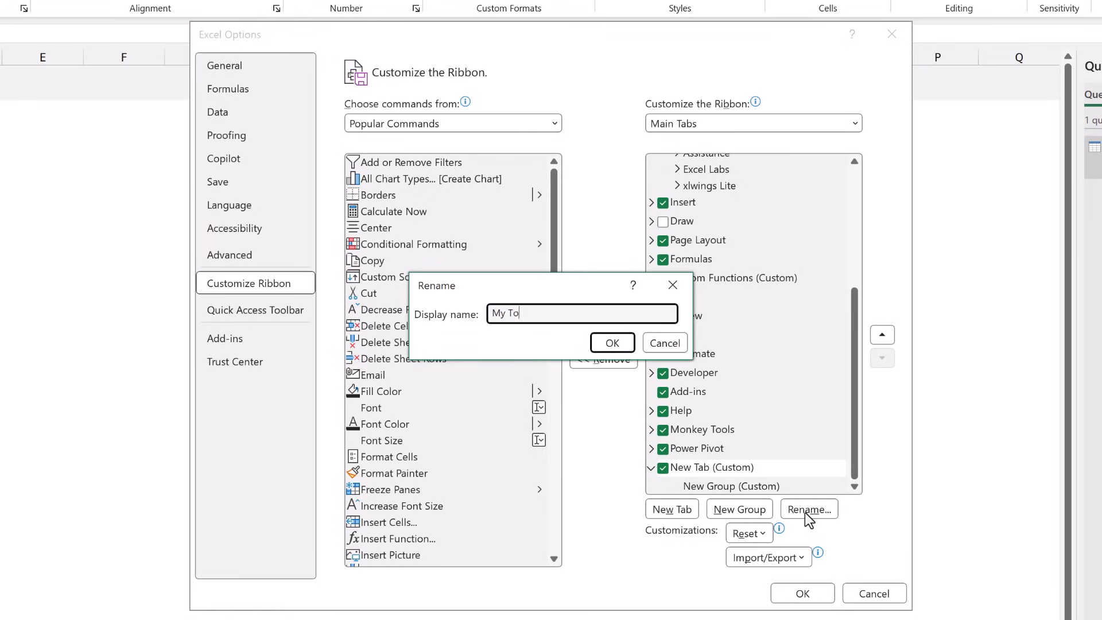
pyautogui.write('ols')
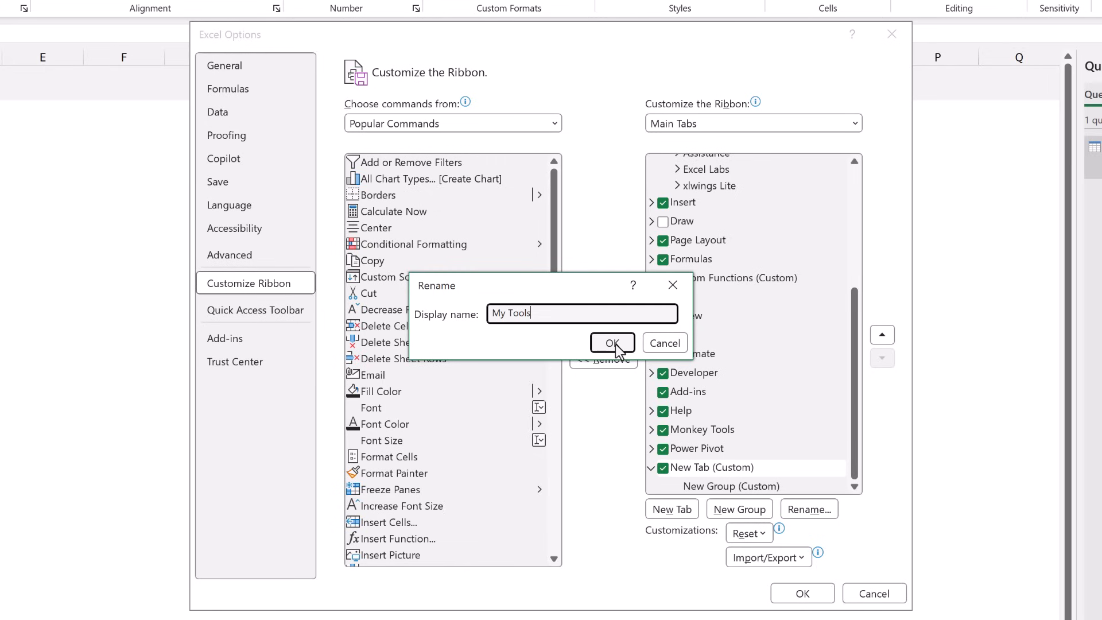
pyautogui.click(611, 344)
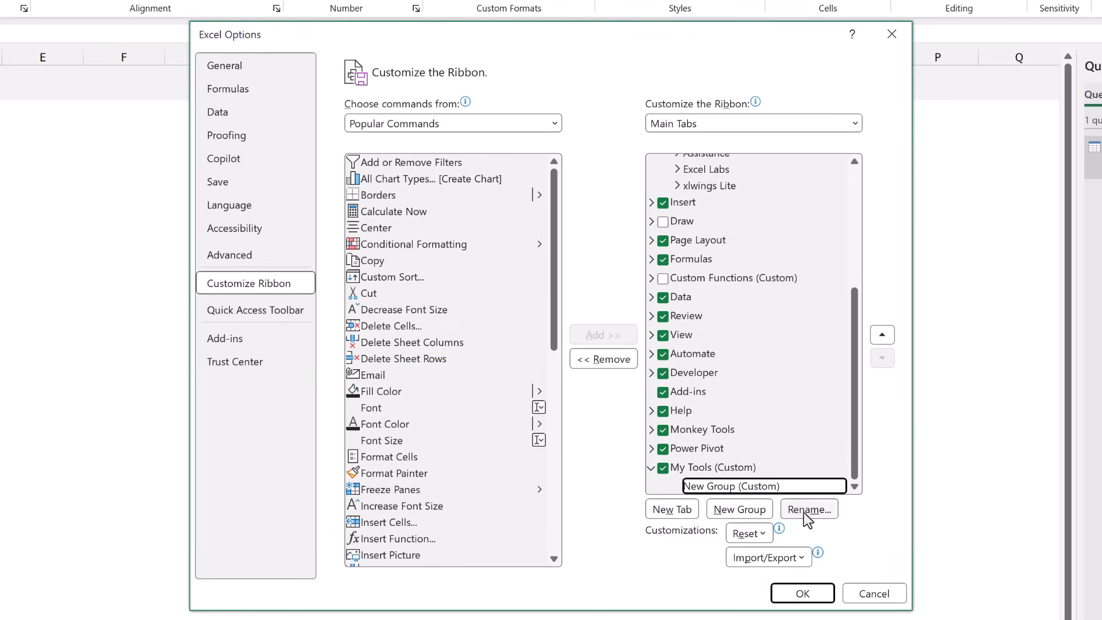
pyautogui.click(808, 509)
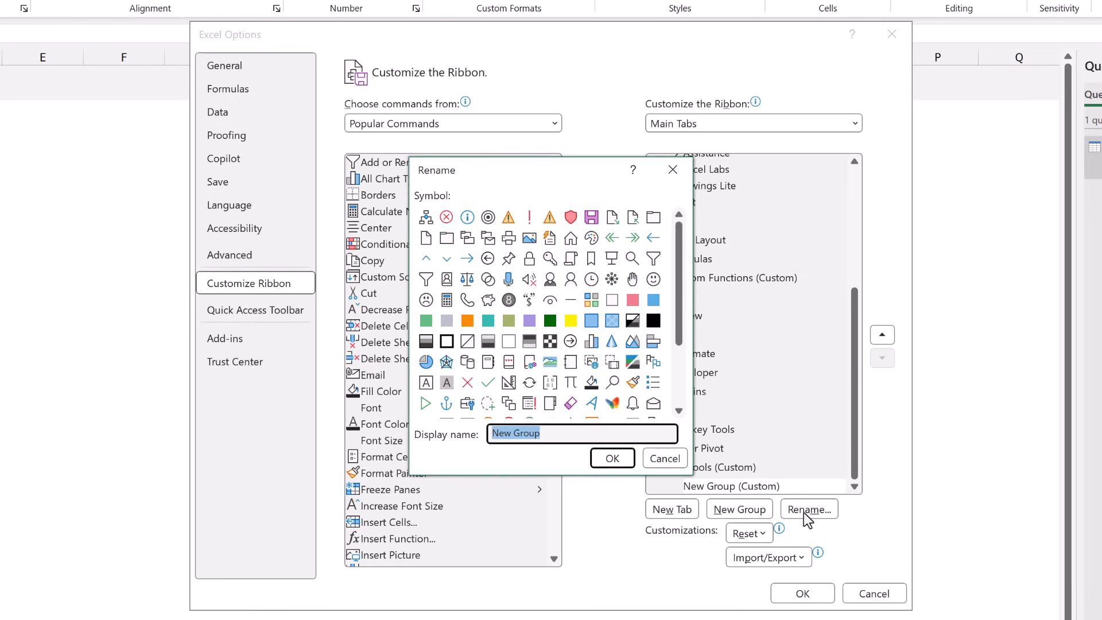
pyautogui.write('PQ Tools')
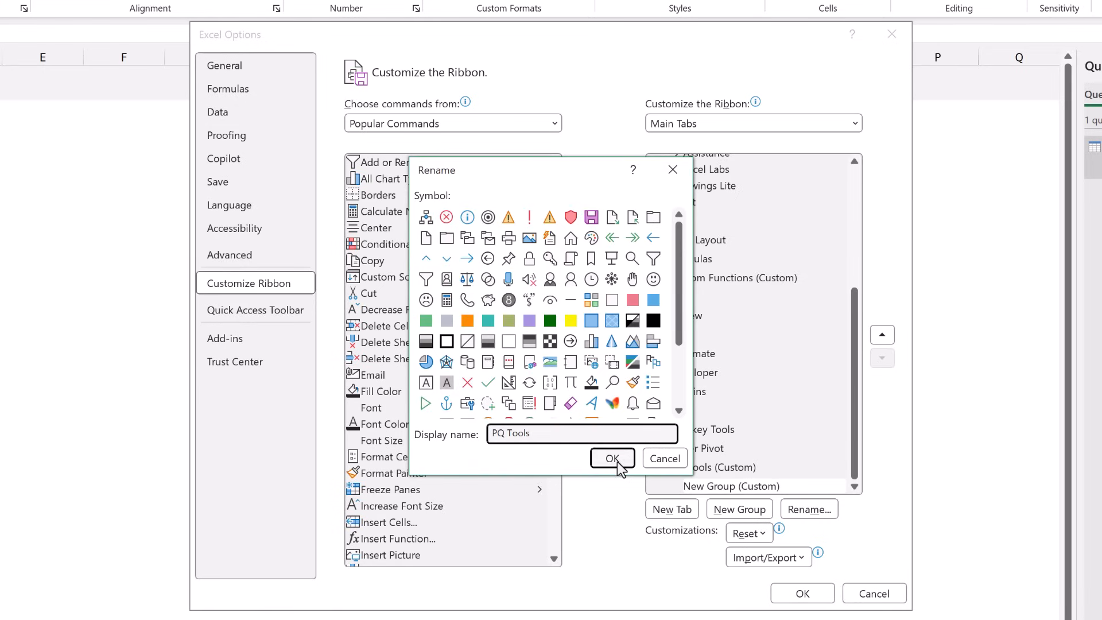
pyautogui.click(611, 457)
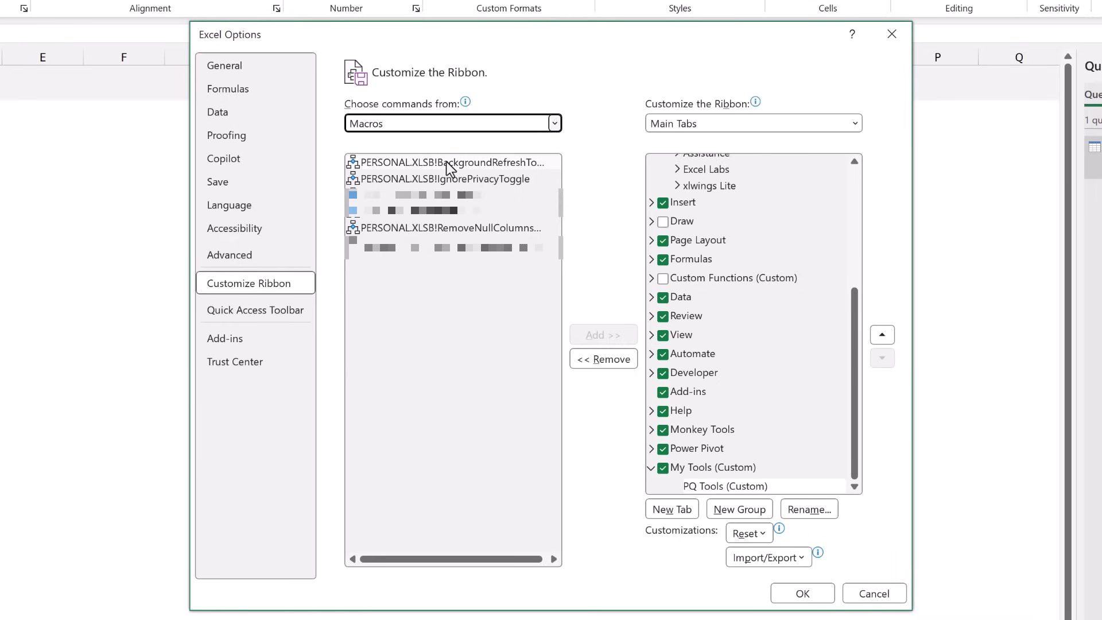
# Step: Add the BackgroundRefreshToggle and IgnorePrivacyToggle personal macros into PQ Tools (Custom)
pyautogui.click(602, 335)
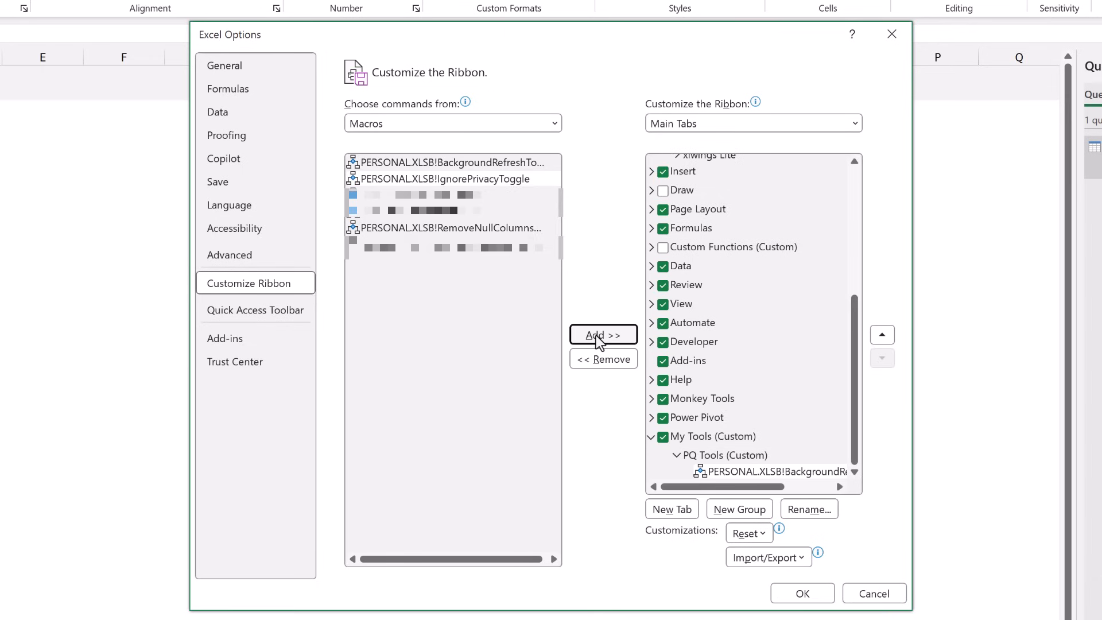
pyautogui.click(441, 178)
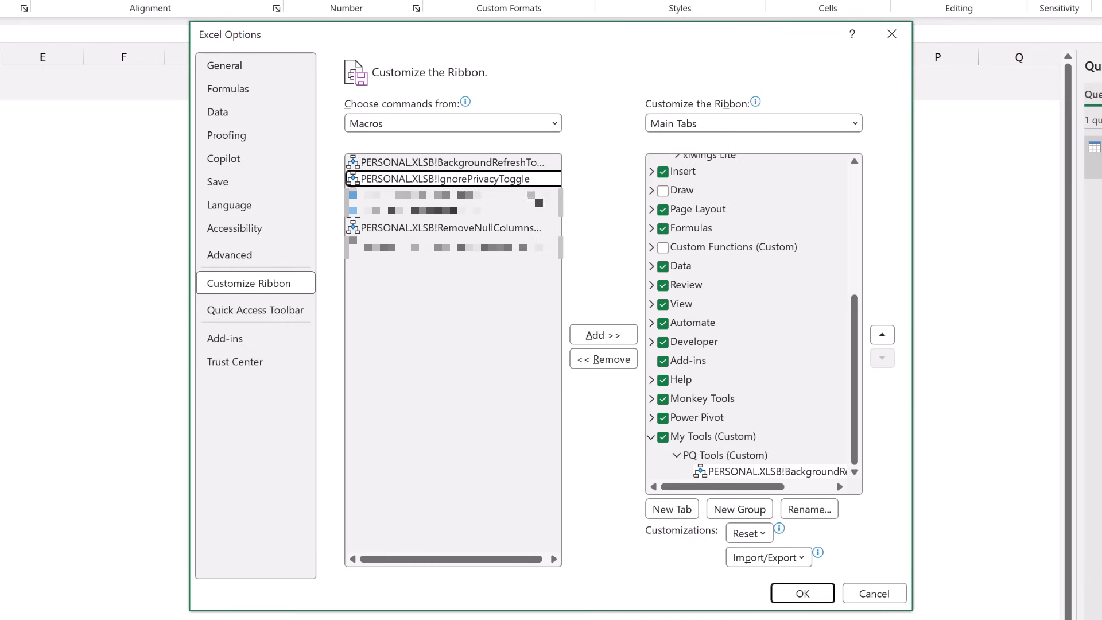
pyautogui.click(602, 334)
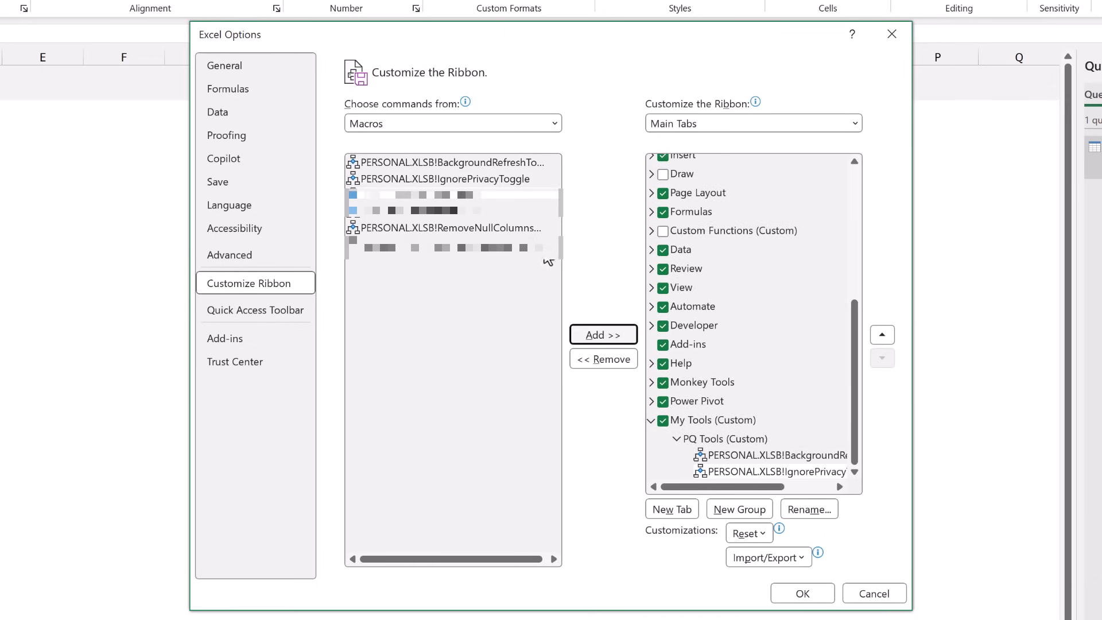
pyautogui.click(602, 335)
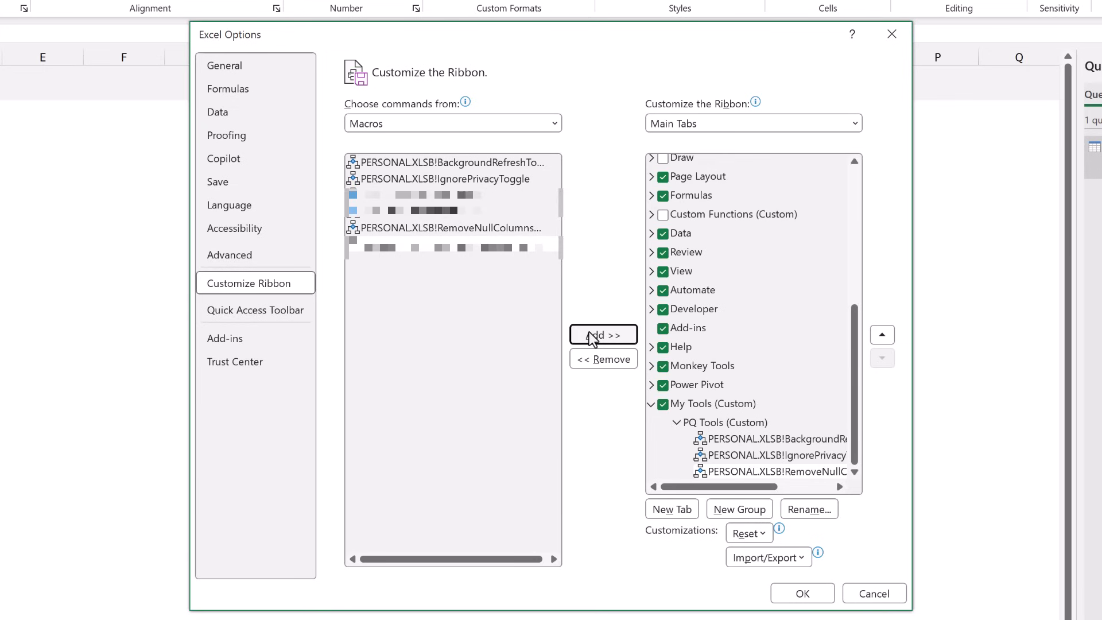
# Step: Rename the background refresh button 'Background Refresh Toggle' with an icon, and apply
pyautogui.click(769, 439)
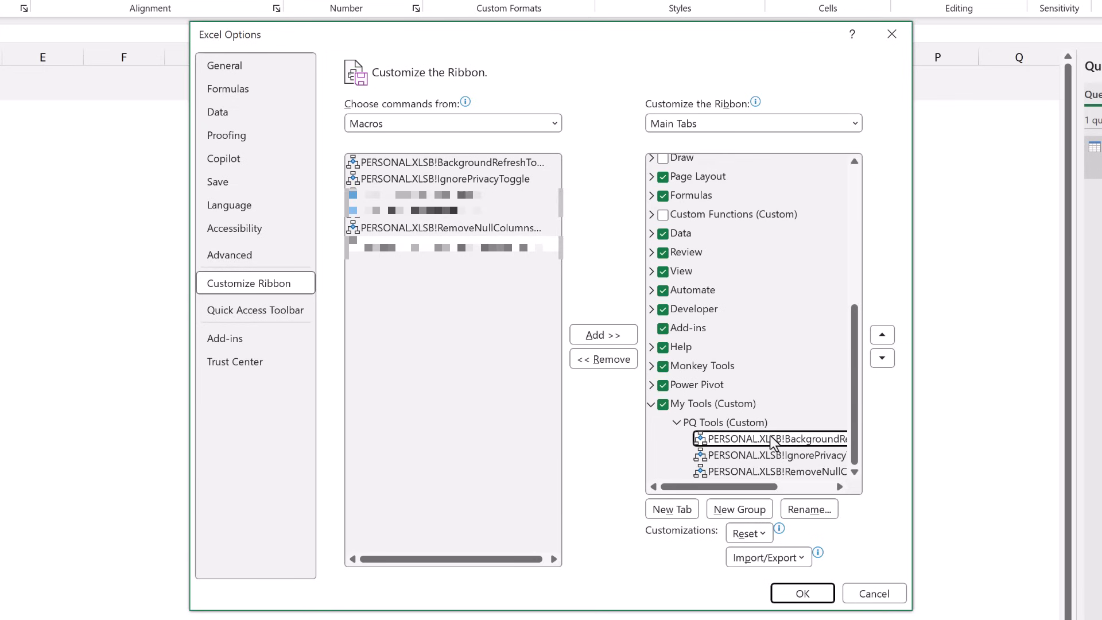
pyautogui.click(808, 509)
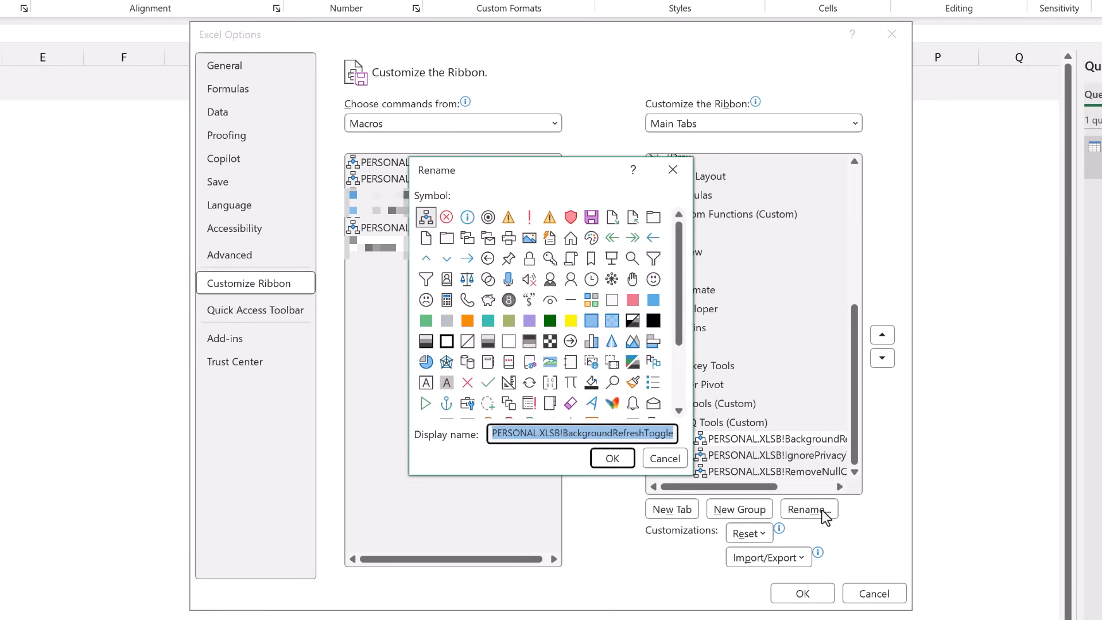
pyautogui.write('Background R')
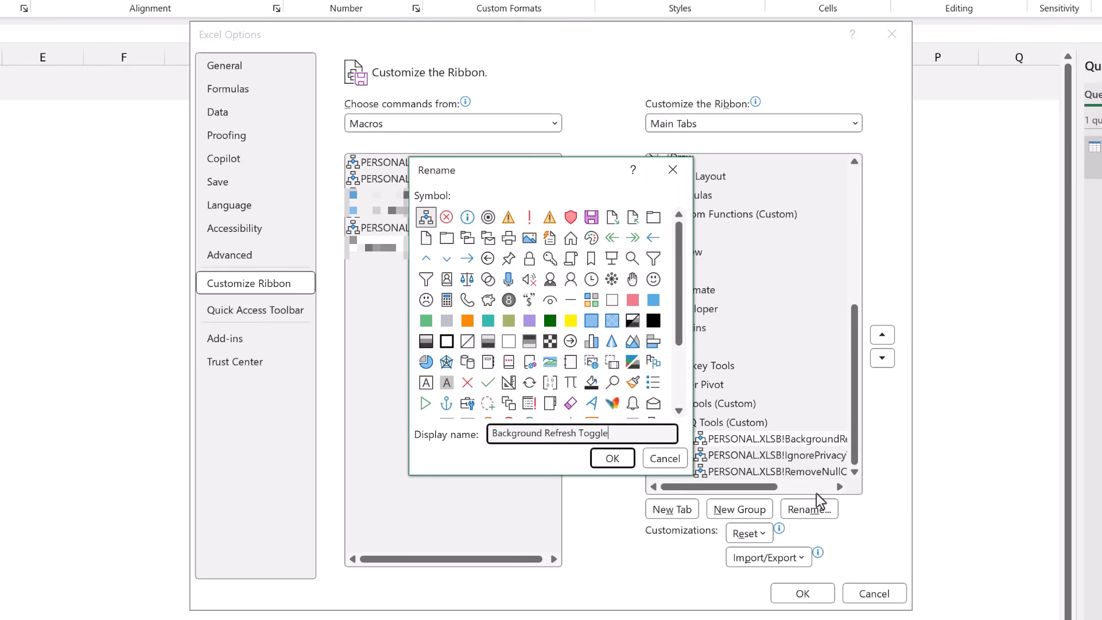
pyautogui.scroll(-3)
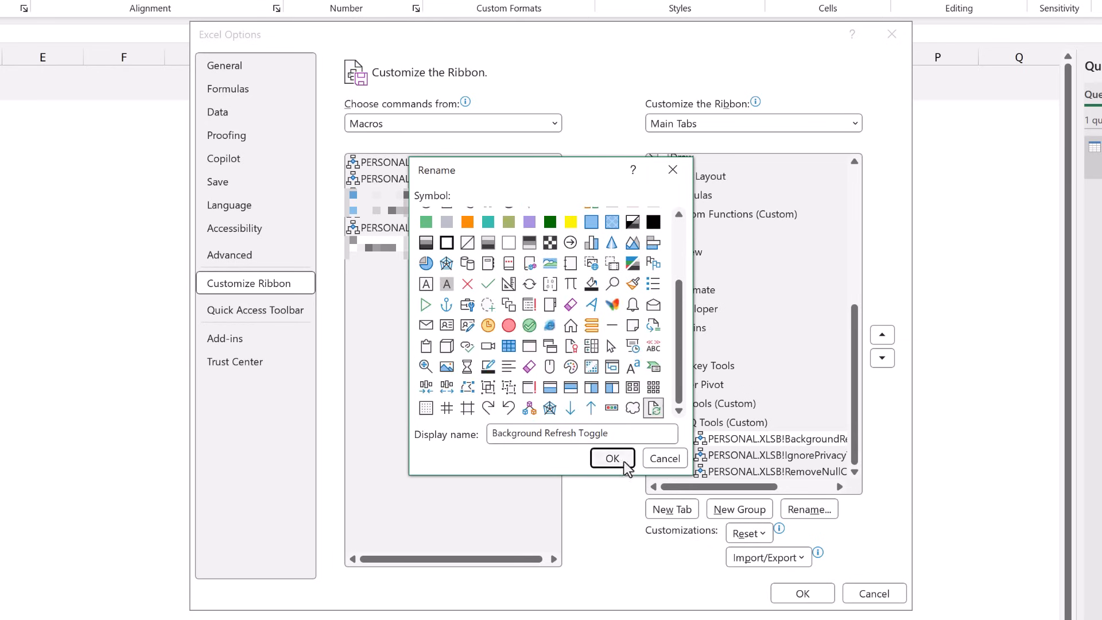
pyautogui.click(609, 457)
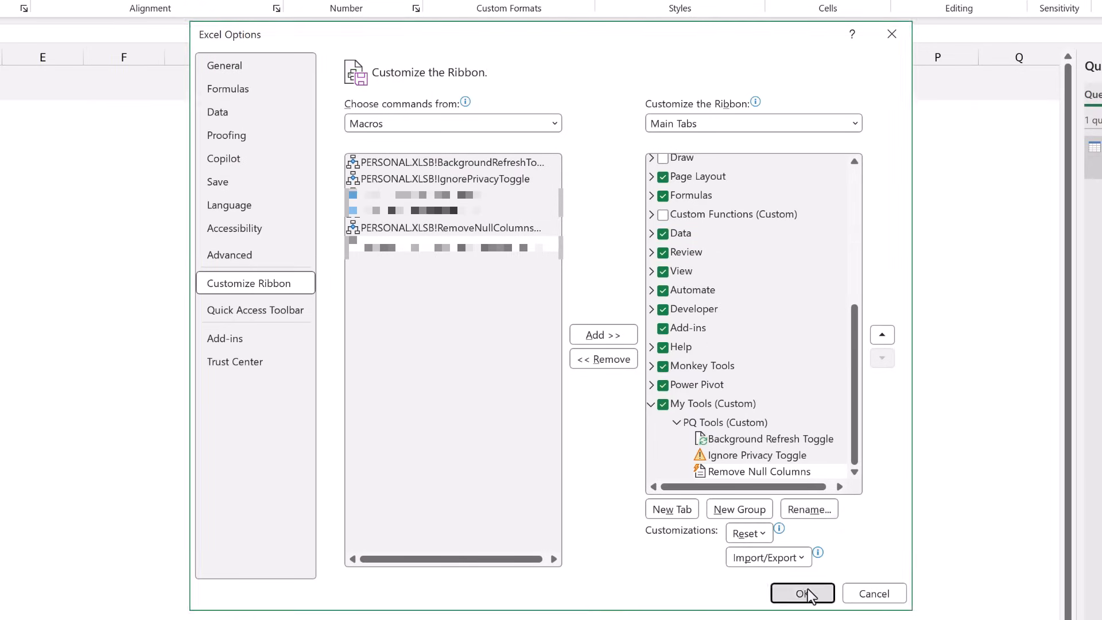
pyautogui.click(801, 593)
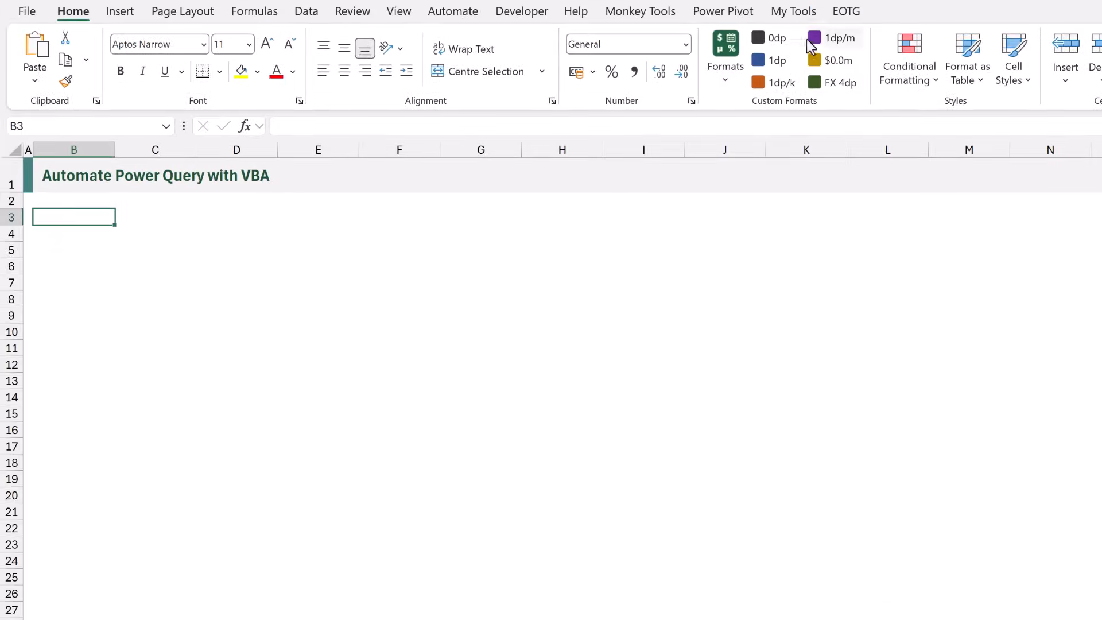
# Step: Run Background Refresh Toggle from My Tools and inspect the Data query's properties
pyautogui.click(792, 11)
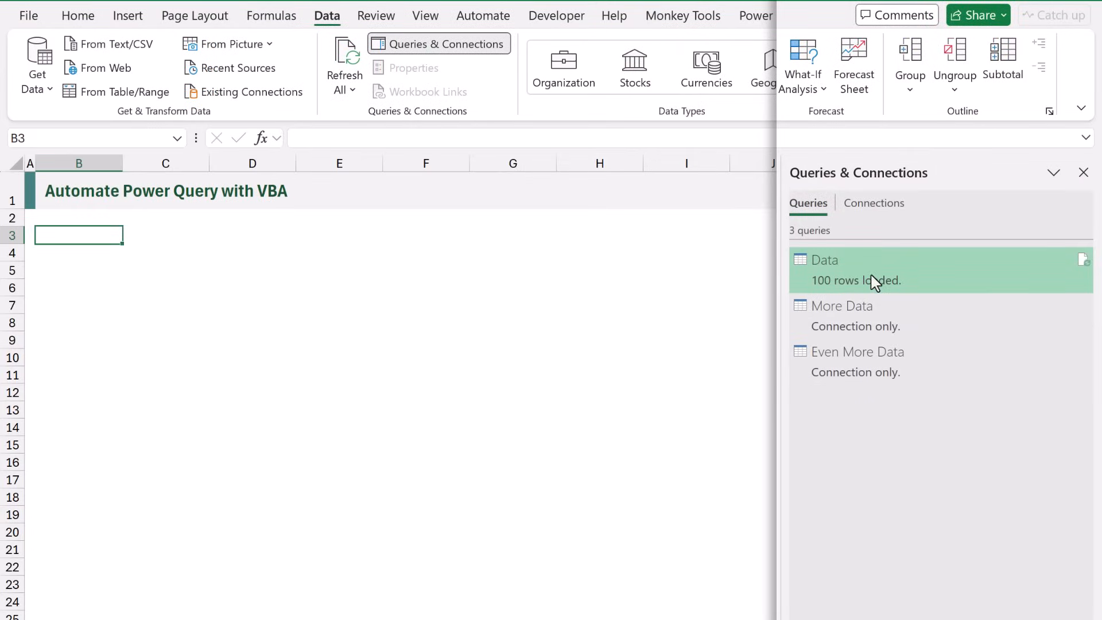
pyautogui.rightClick(823, 259)
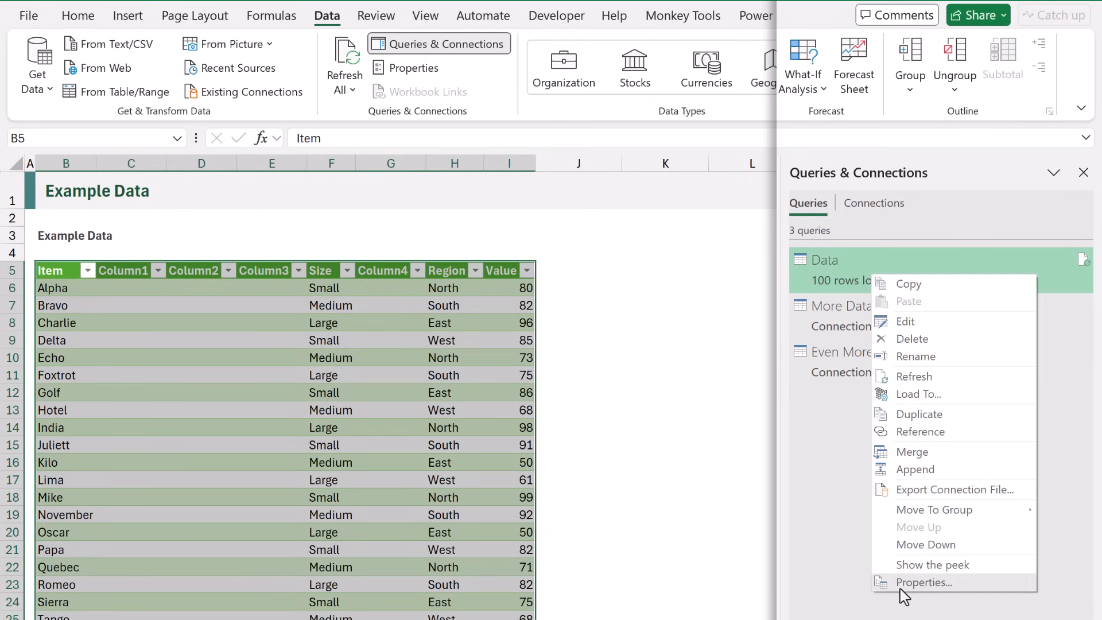
pyautogui.click(919, 582)
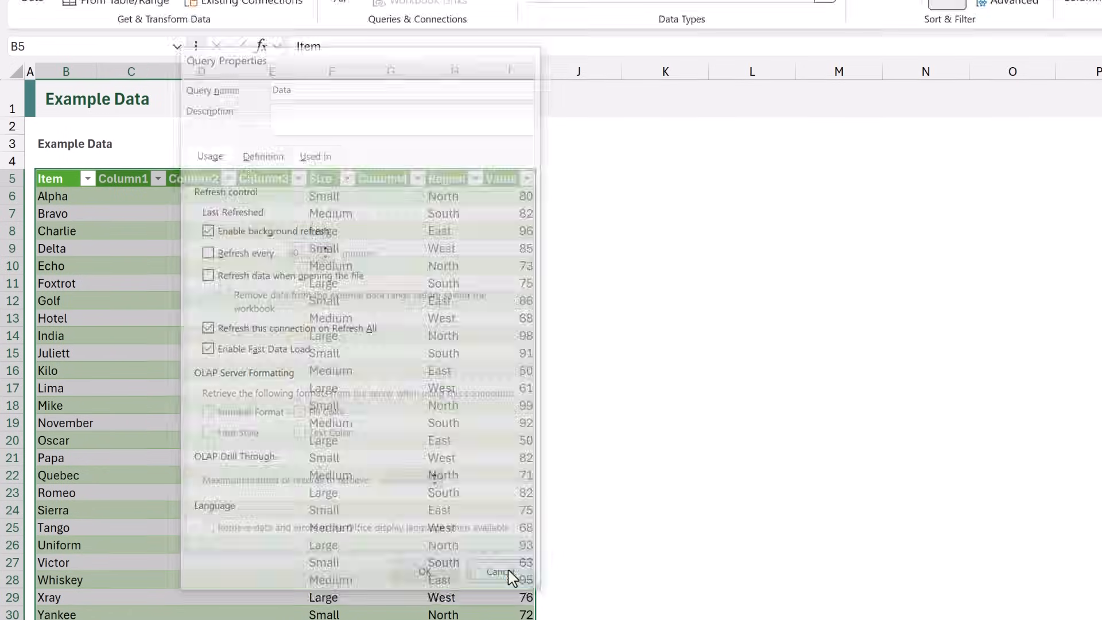
pyautogui.click(500, 571)
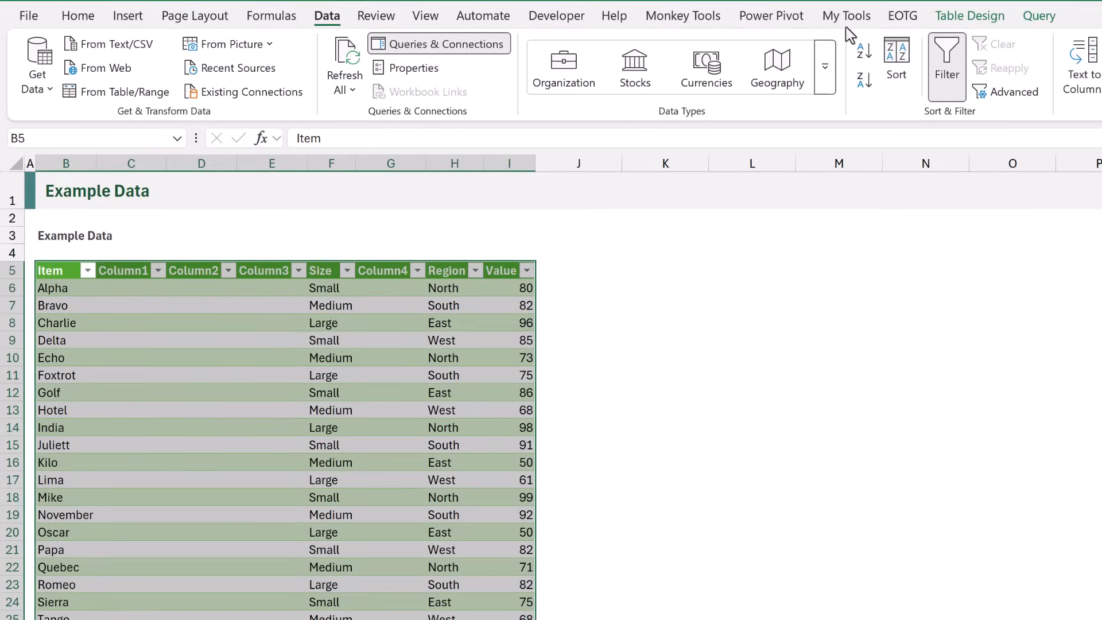
# Step: Confirm background refresh is off in both the Data and More Data query properties
pyautogui.click(846, 15)
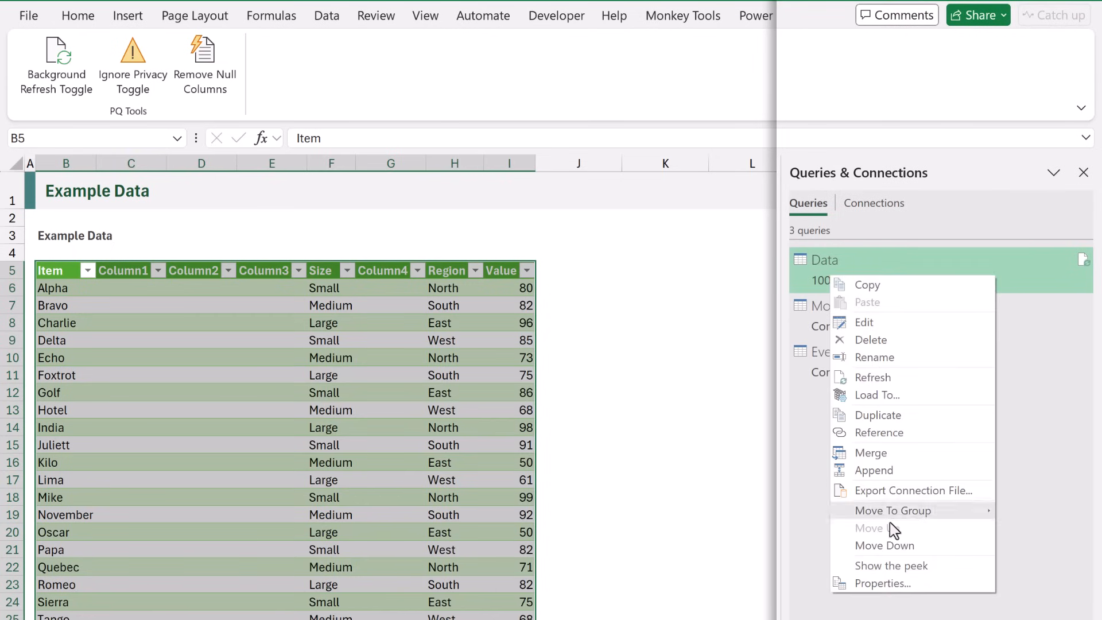
pyautogui.click(882, 583)
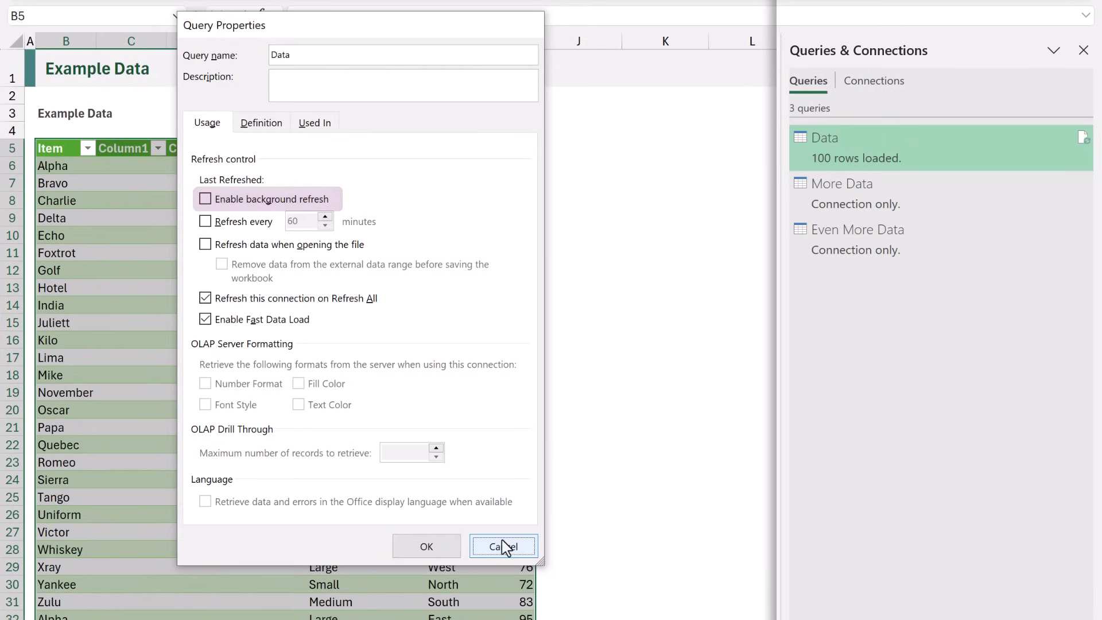
pyautogui.click(504, 546)
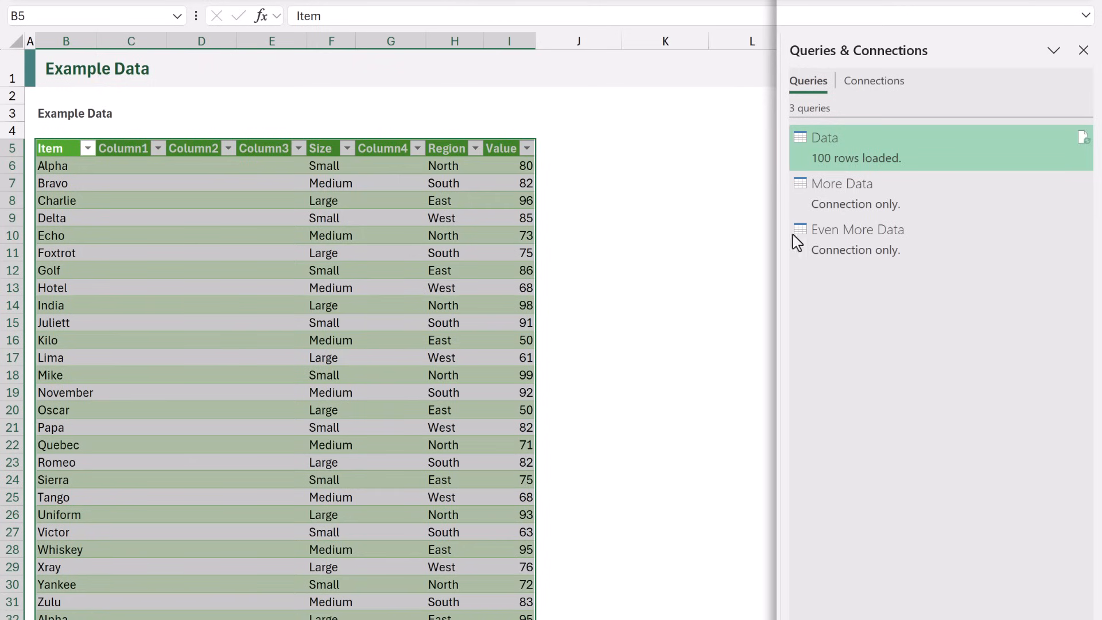
pyautogui.click(842, 184)
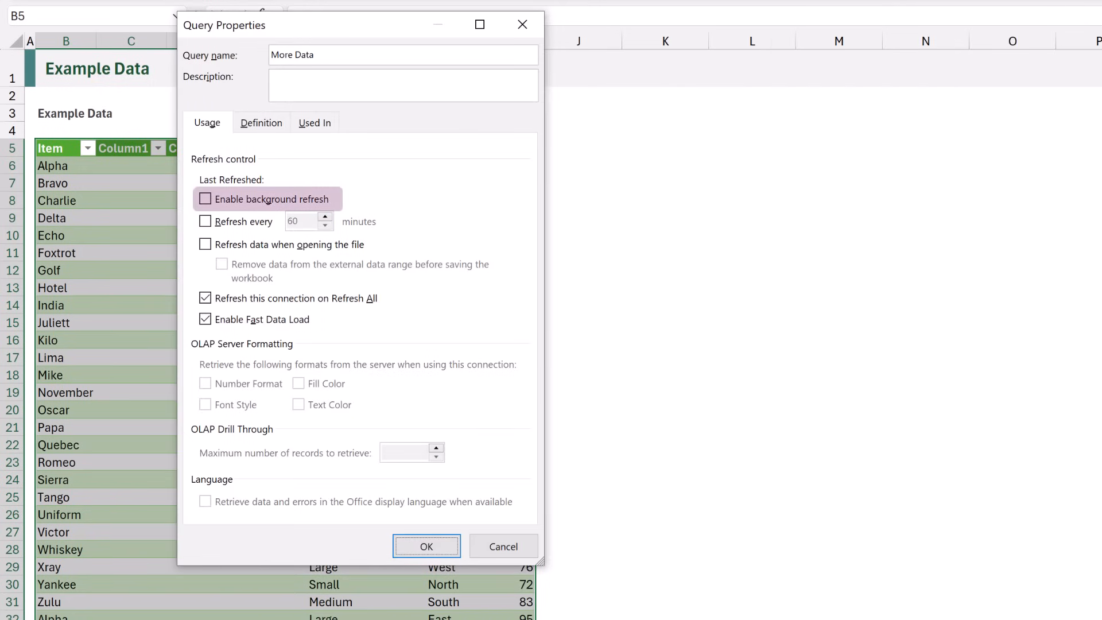
pyautogui.click(426, 546)
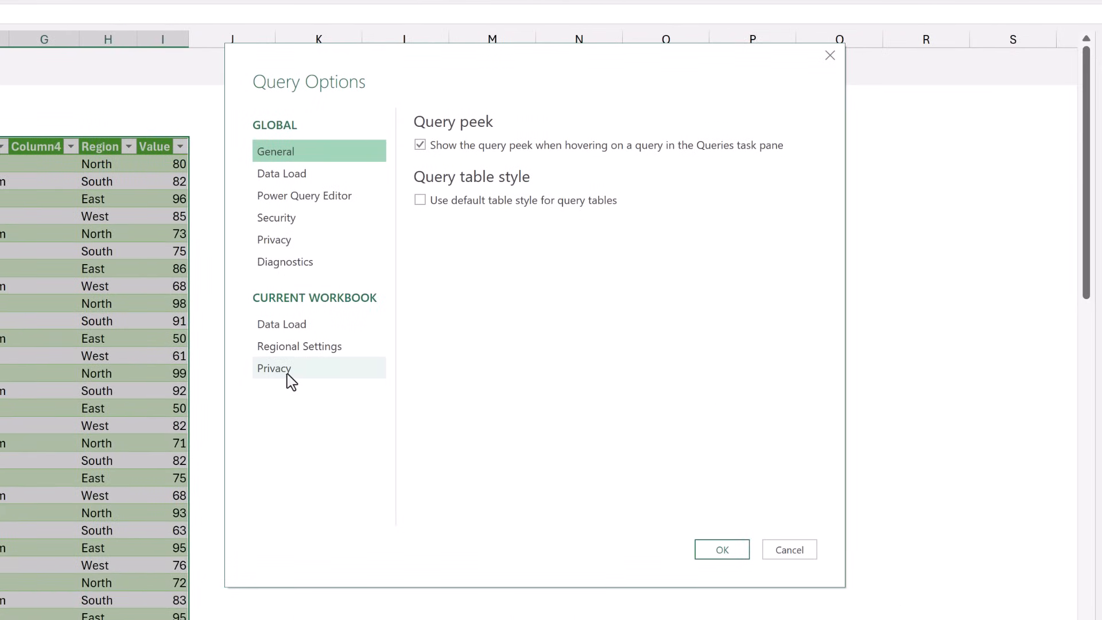
# Step: Use the My Tools Ignore Privacy Toggle, verifying privacy levels are ignored in Query Options
pyautogui.click(273, 367)
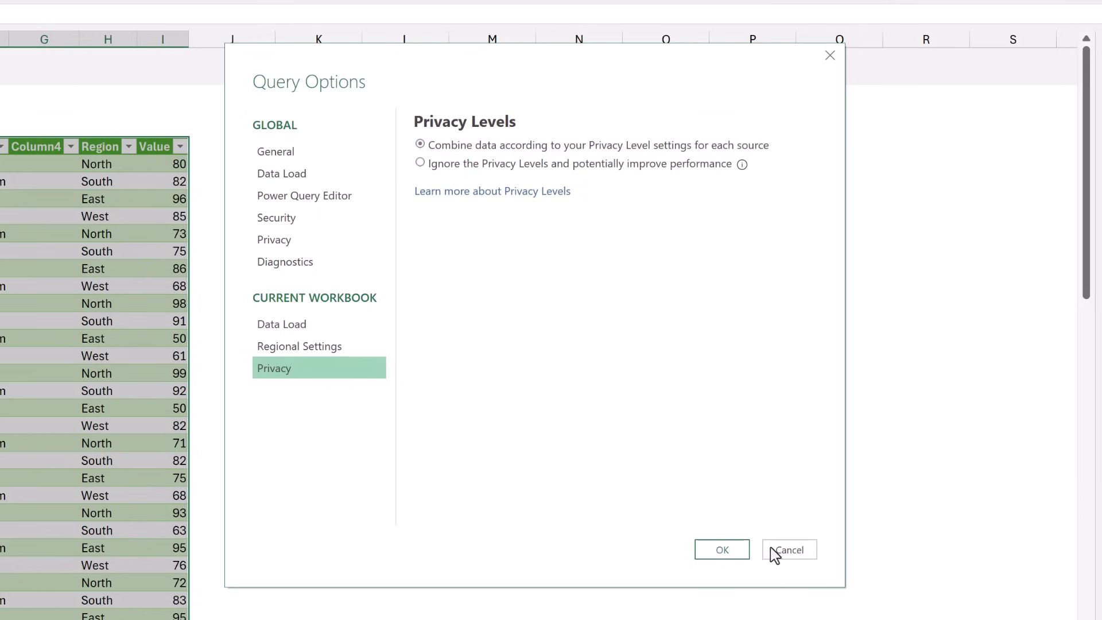
pyautogui.click(786, 550)
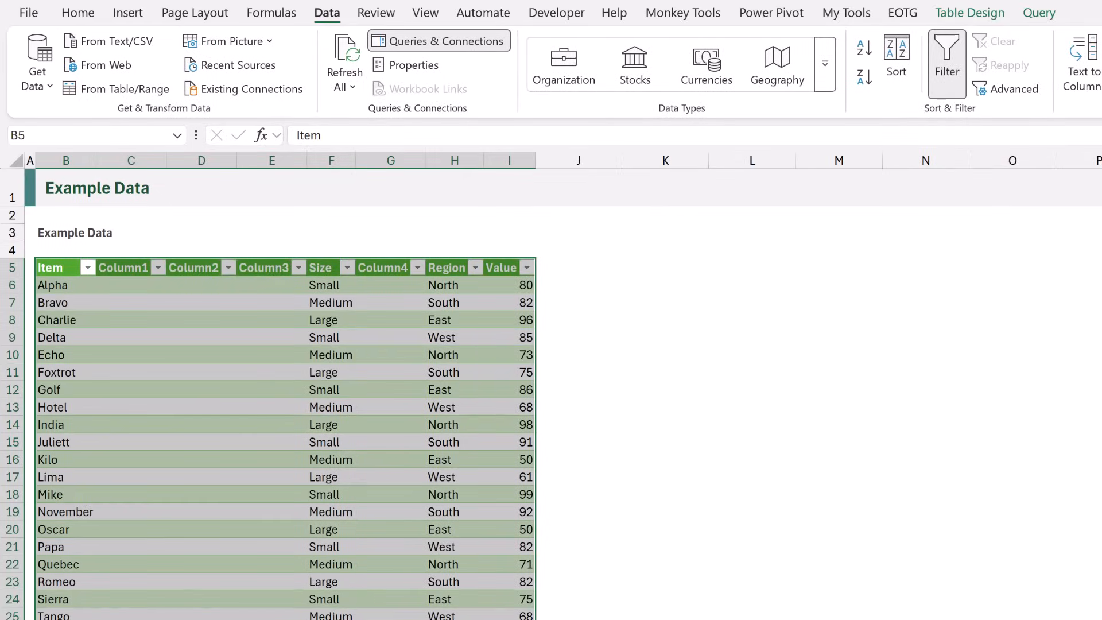
pyautogui.click(845, 13)
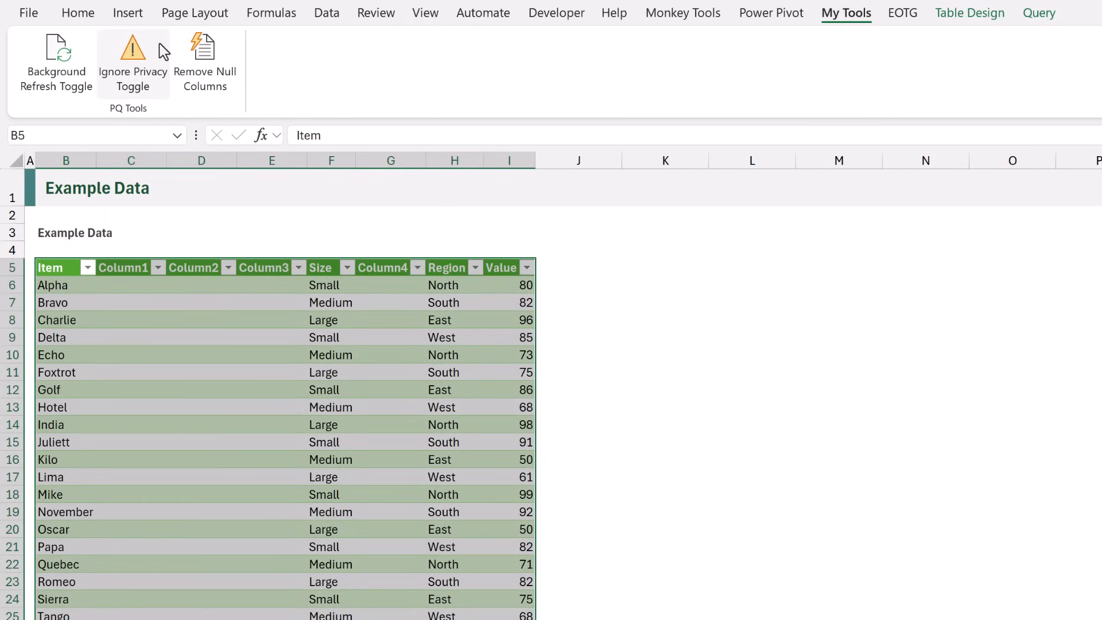
pyautogui.click(326, 13)
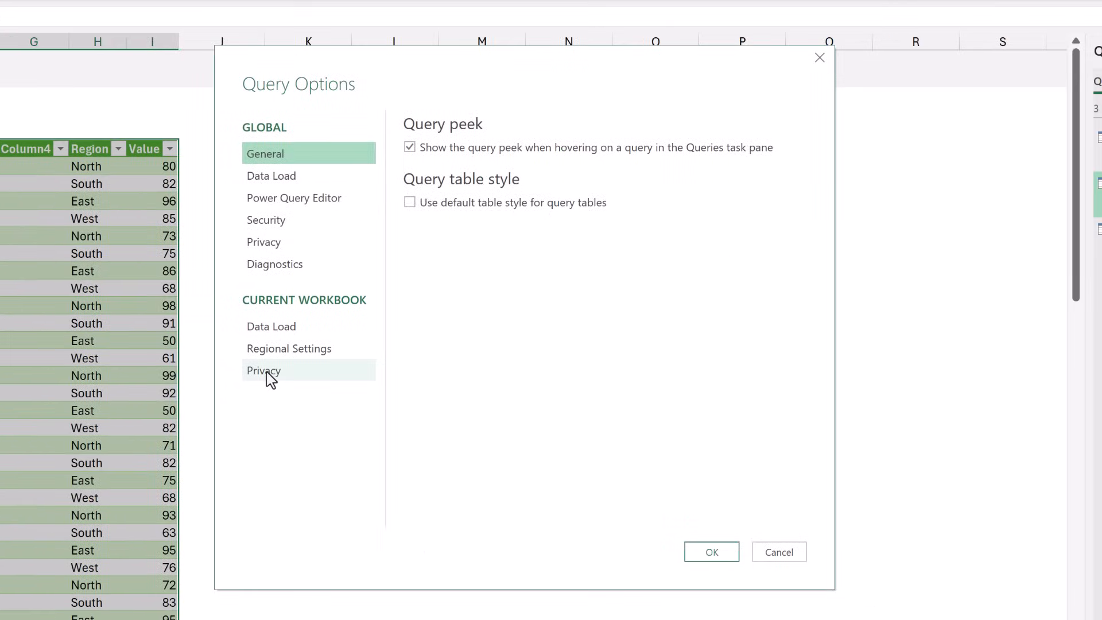
pyautogui.click(263, 370)
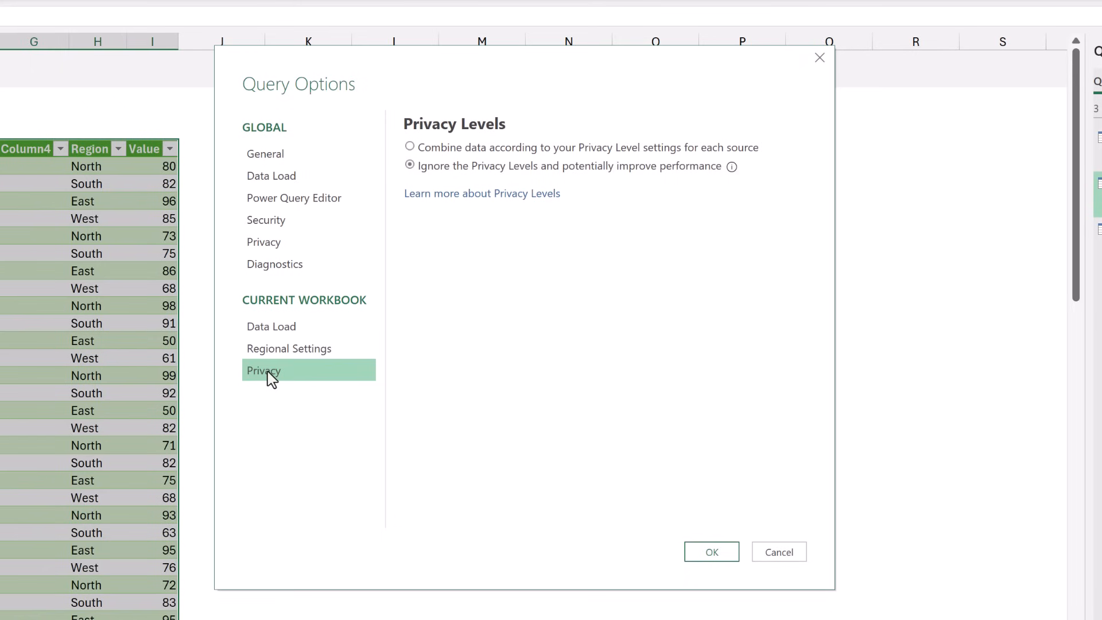
pyautogui.click(711, 552)
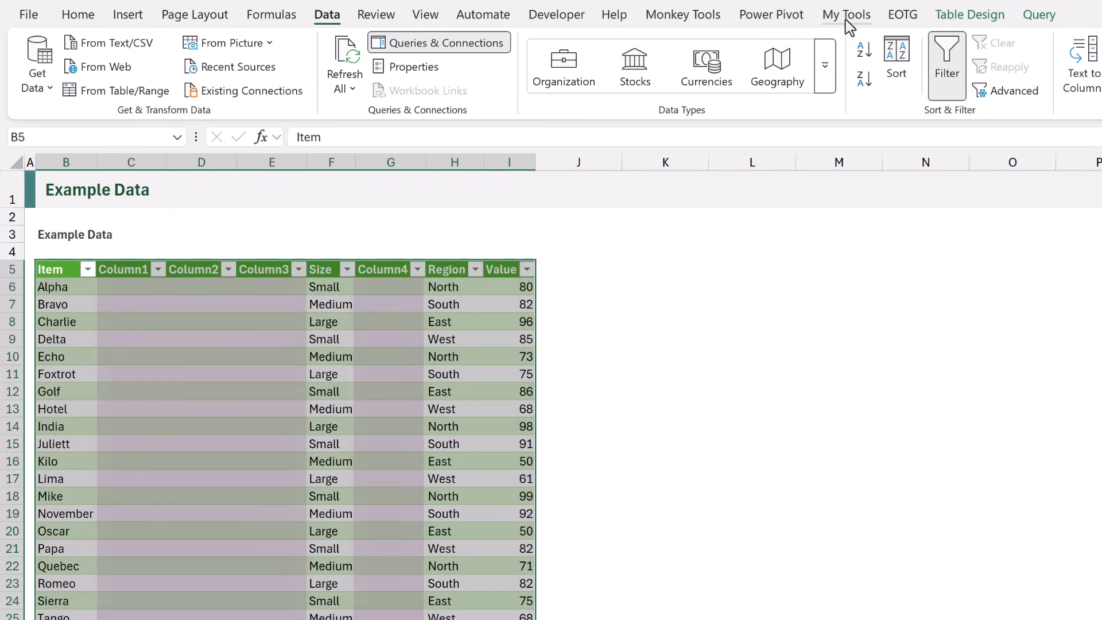
# Step: Run Remove Null Columns from My Tools to add the fxRemoveNullColumns function query
pyautogui.click(846, 14)
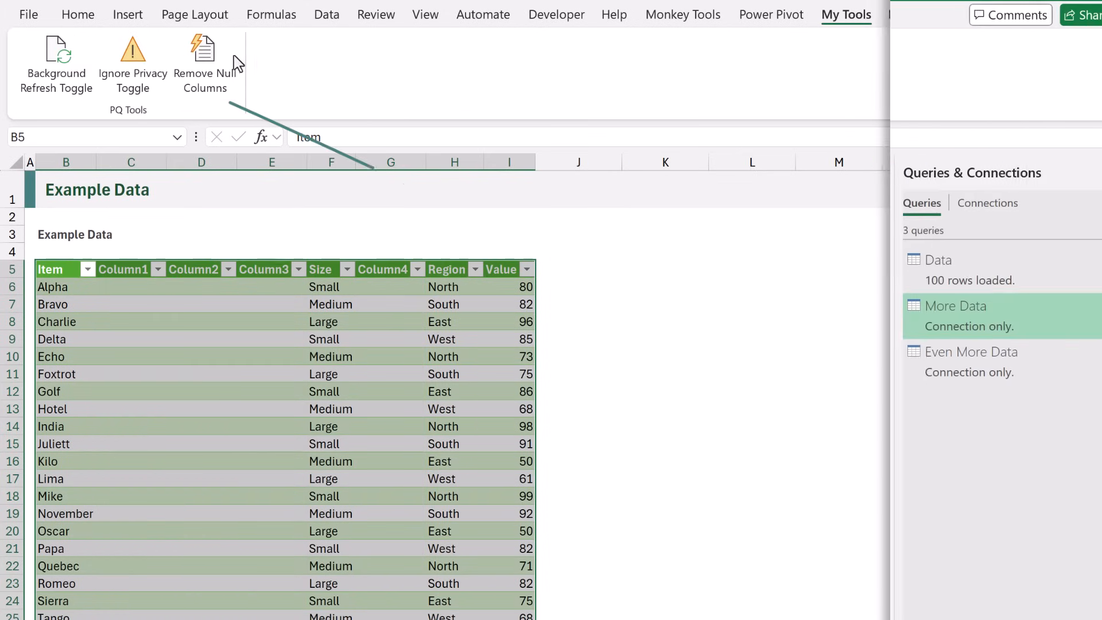
pyautogui.click(204, 64)
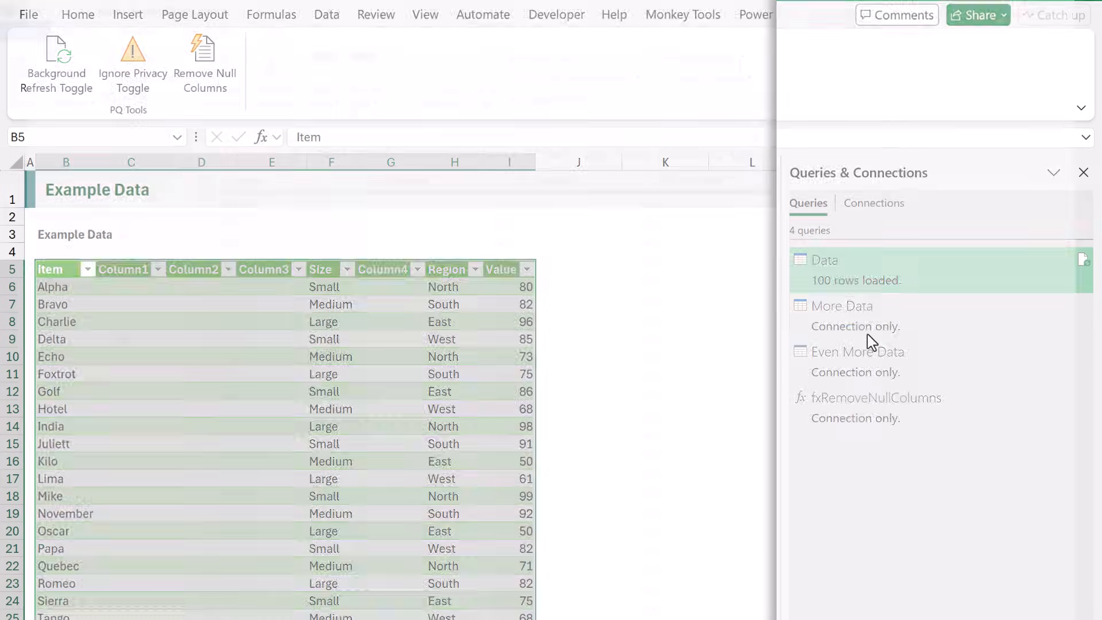
# Step: Change the Data query's step formula to = fxRemoveNullColumns(#"Changed Type") and commit it
pyautogui.doubleClick(824, 259)
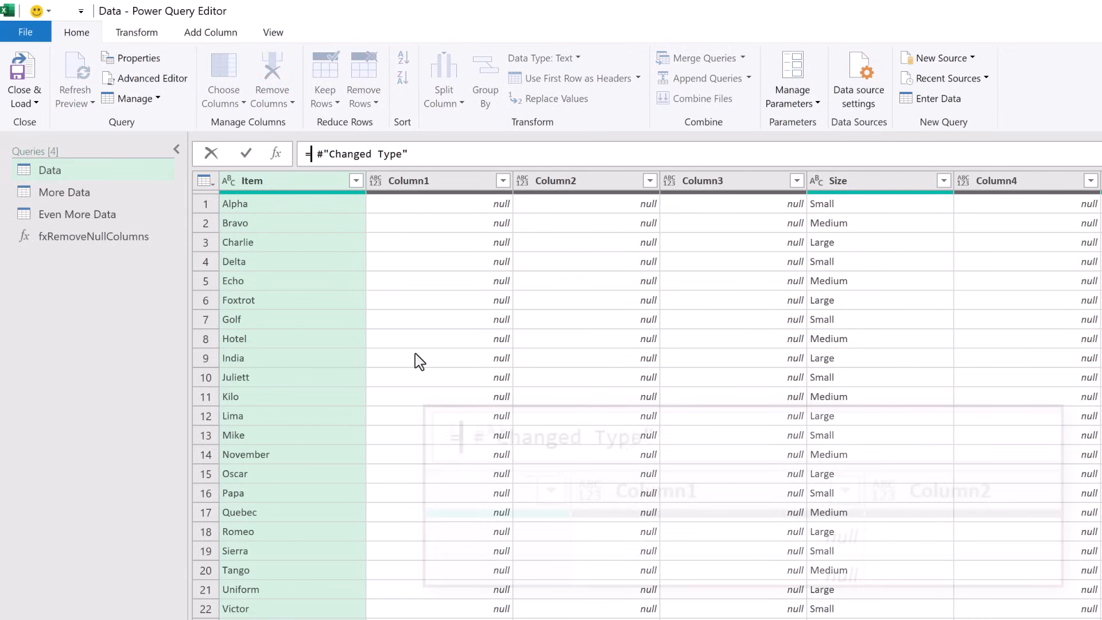
pyautogui.write('fxRemoveNullColumns')
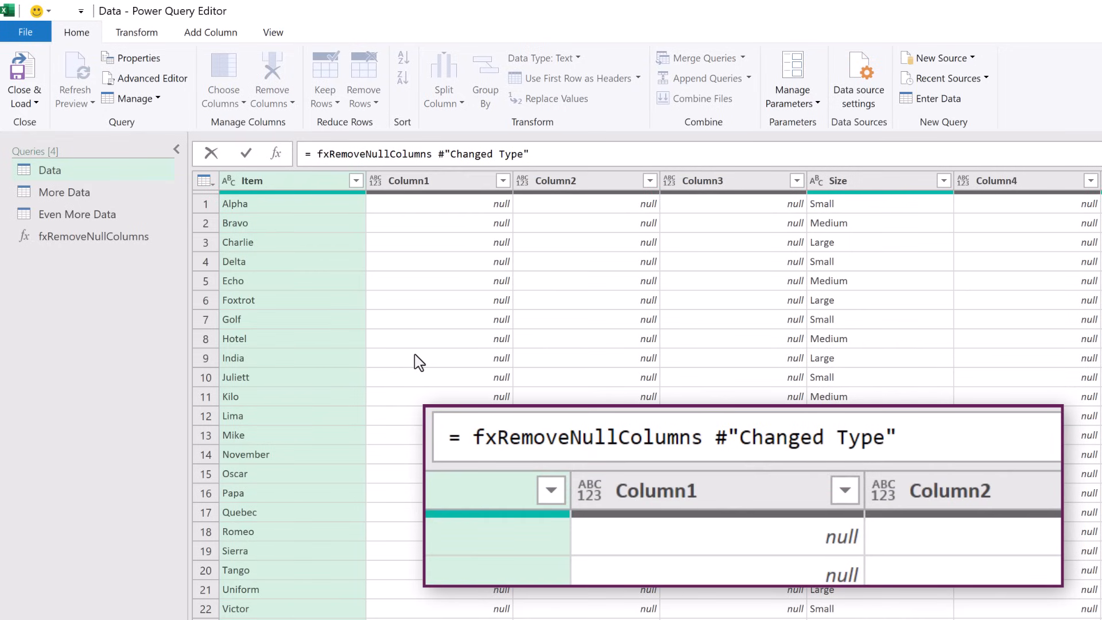
pyautogui.write('()')
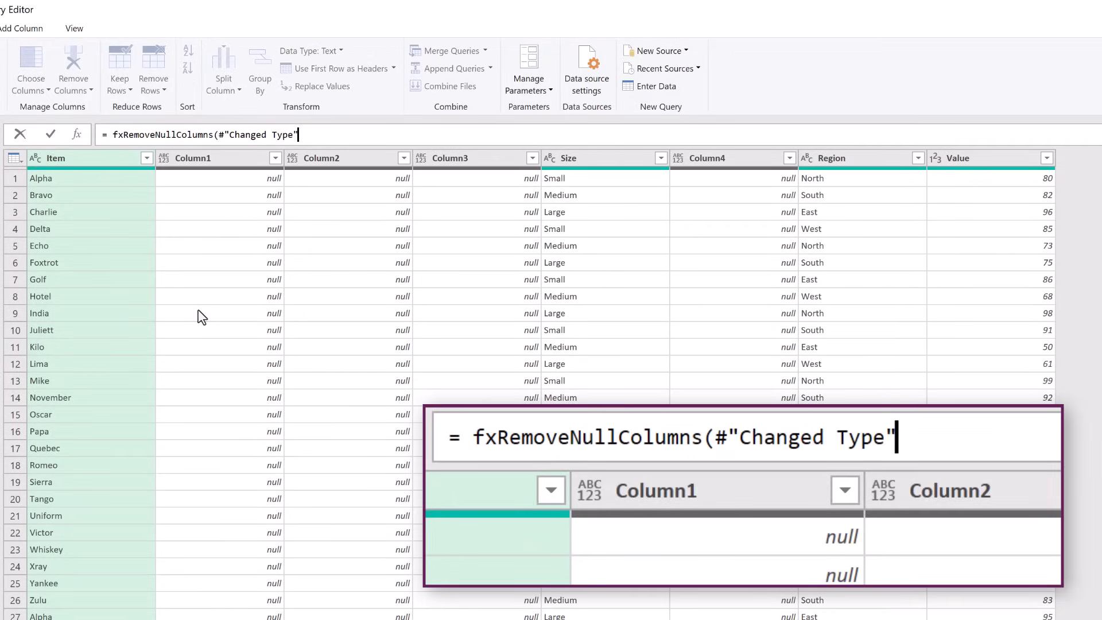
pyautogui.write(')')
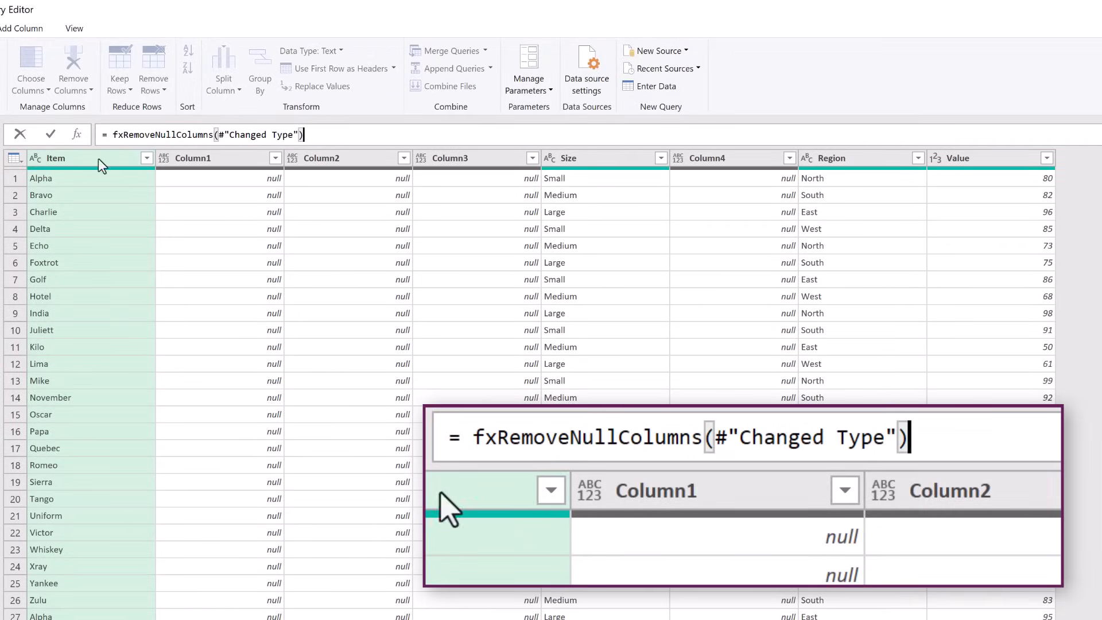
pyautogui.click(50, 135)
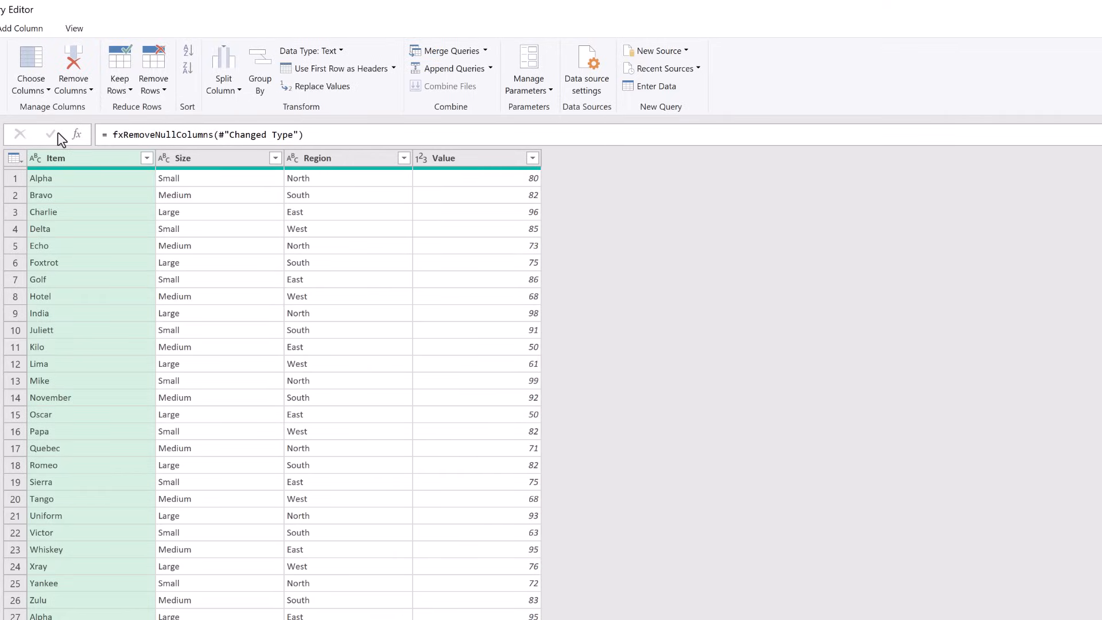